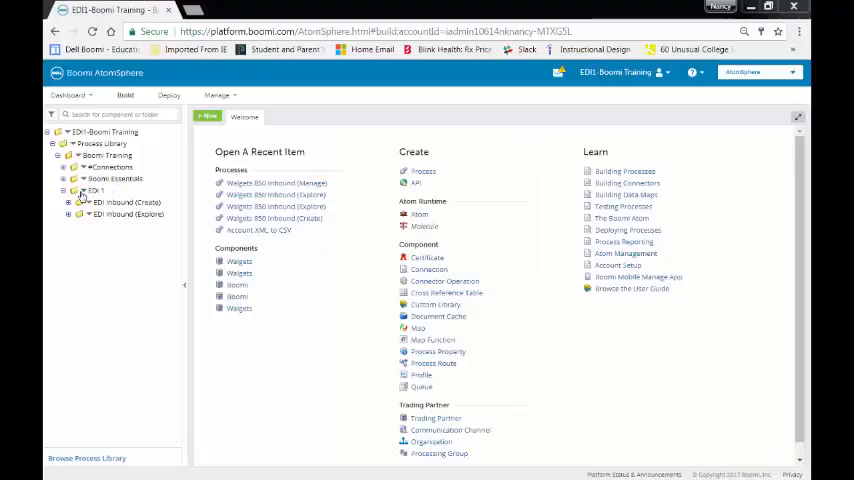
Create and save a new folder named EDI Inbound (Manage) under the EDI 1 folder.
right_click(95, 191)
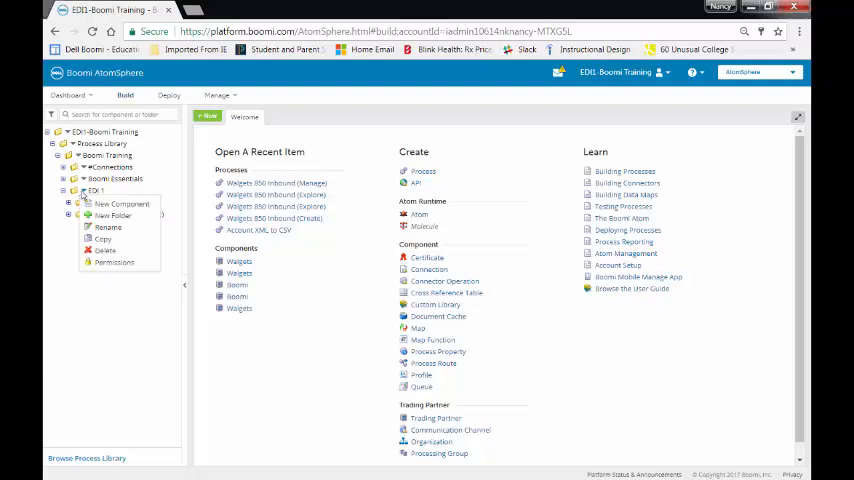
click(114, 215)
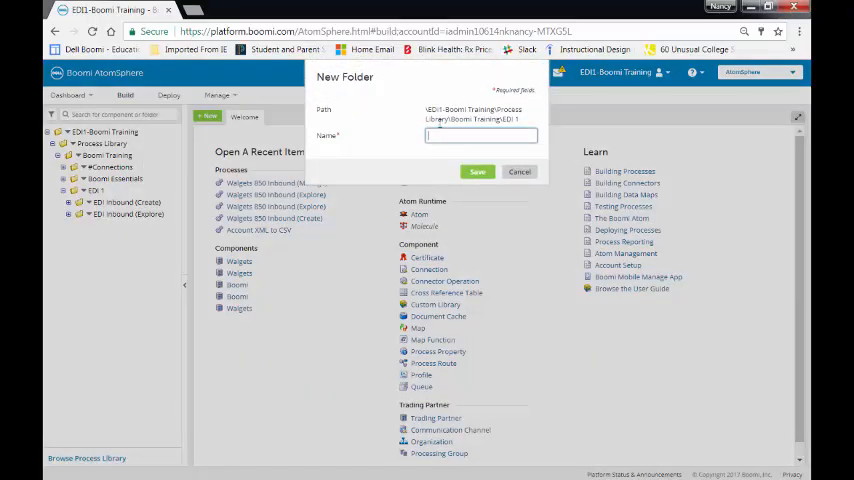
text(EDI Inbound ()
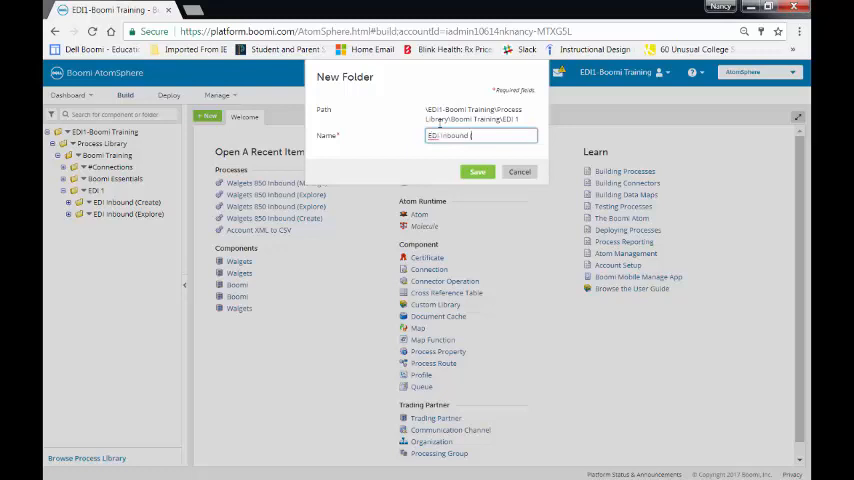
click(477, 171)
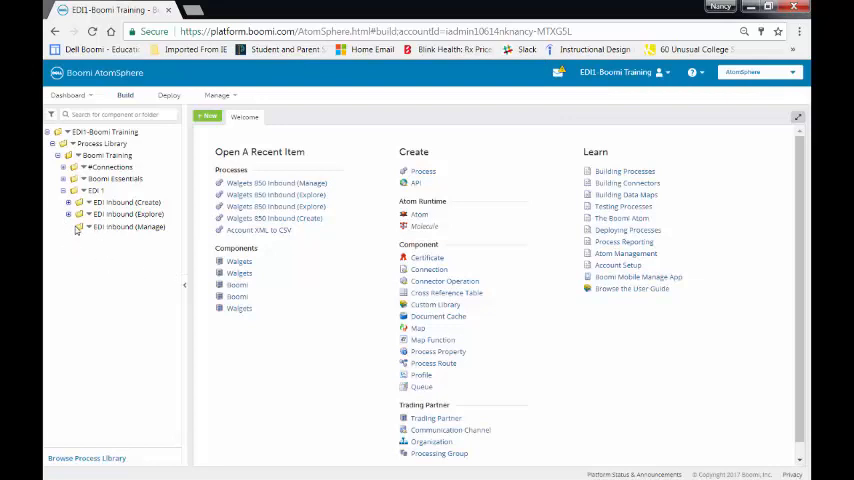
Browse the Process Library sorted by Process Name, scrolling to the Walgets 850 Inbound entries.
click(86, 458)
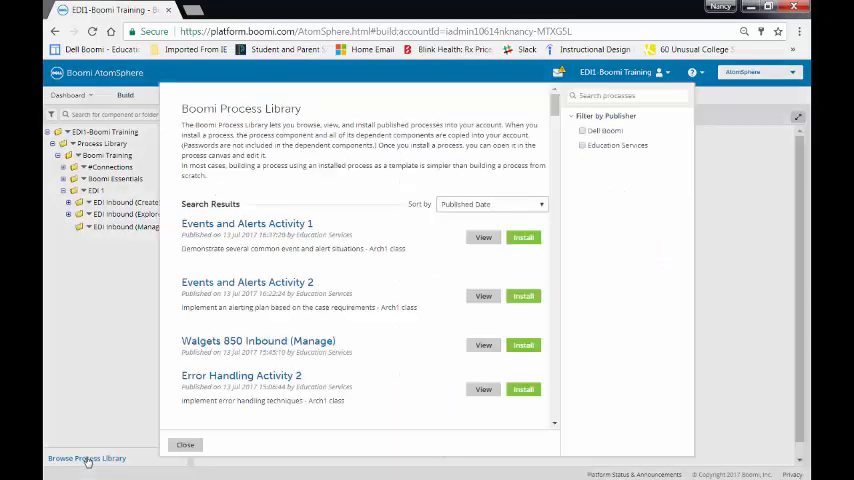
click(490, 204)
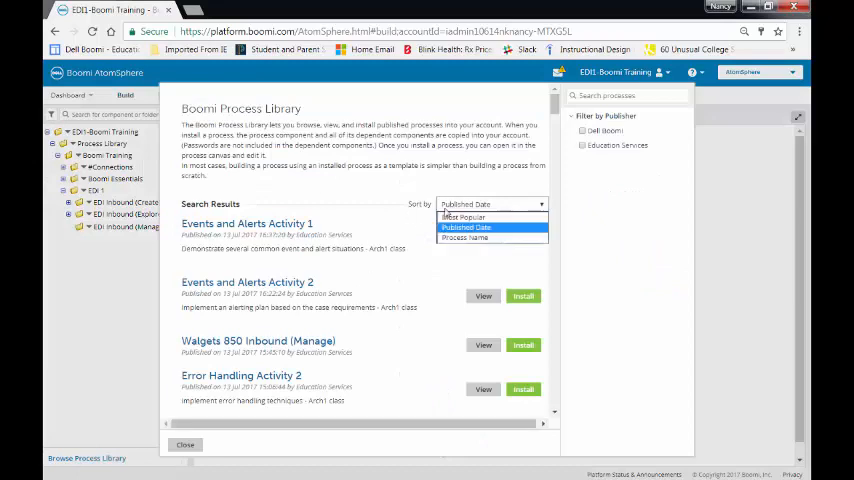
mouse_move(464, 238)
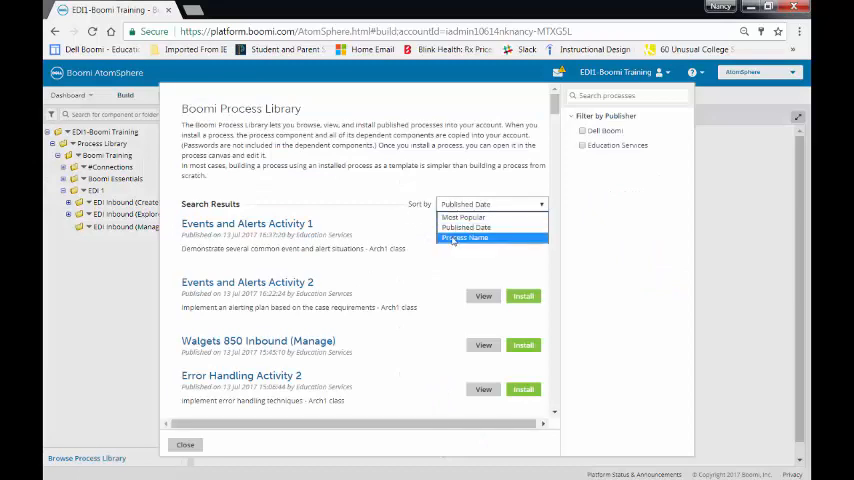
click(464, 238)
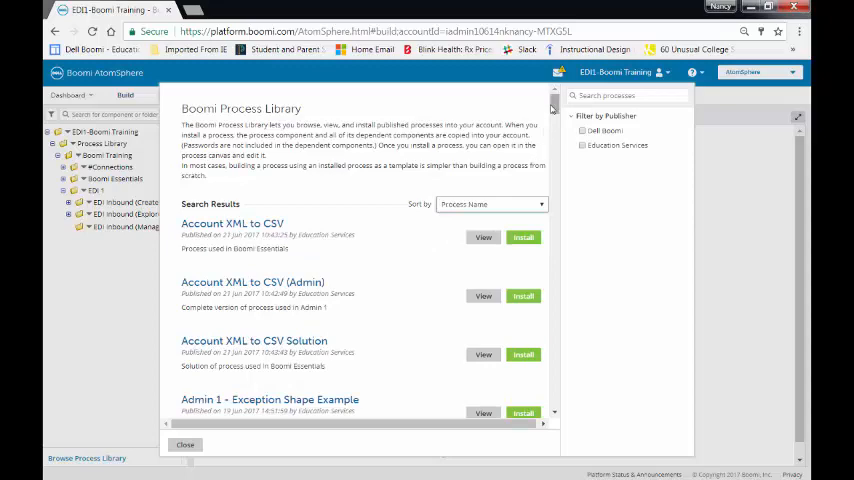
scroll(down, 3)
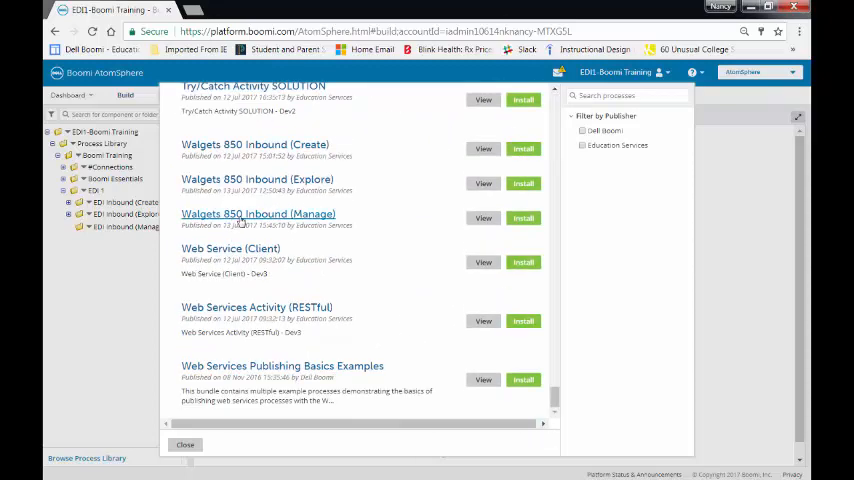
mouse_move(441, 207)
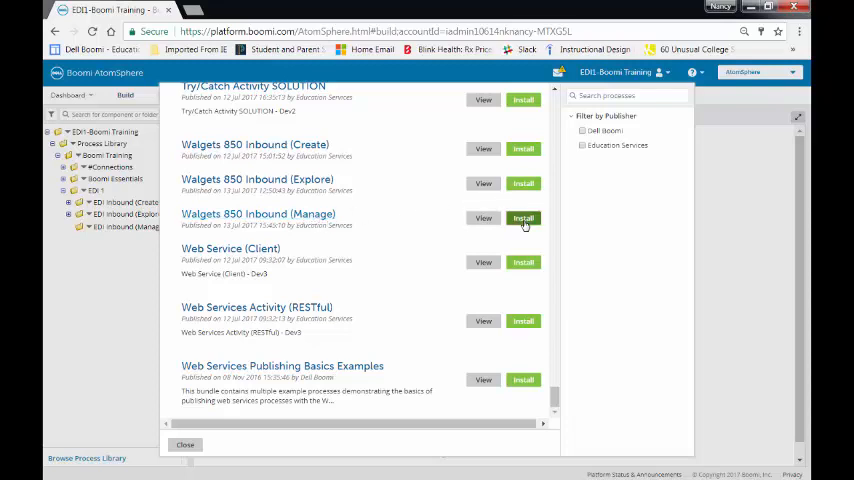
Install Walgets 850 Inbound (Manage) with EDI Inbound (Manage) as the installation folder.
click(523, 218)
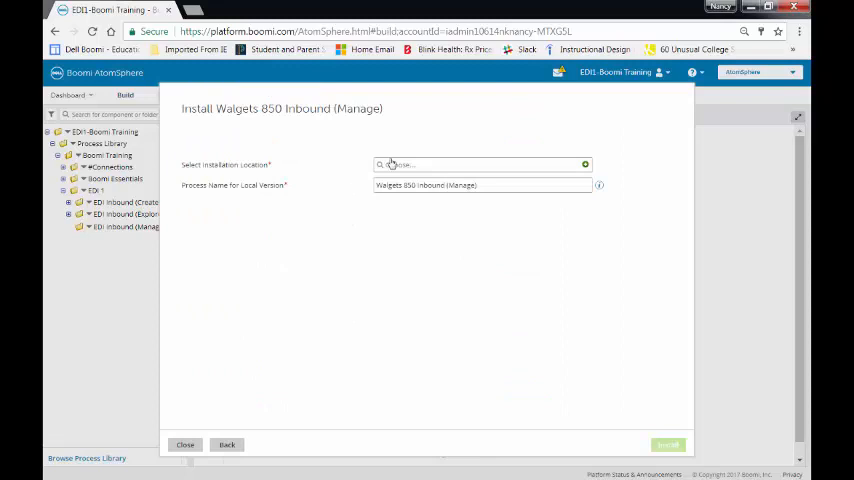
click(480, 165)
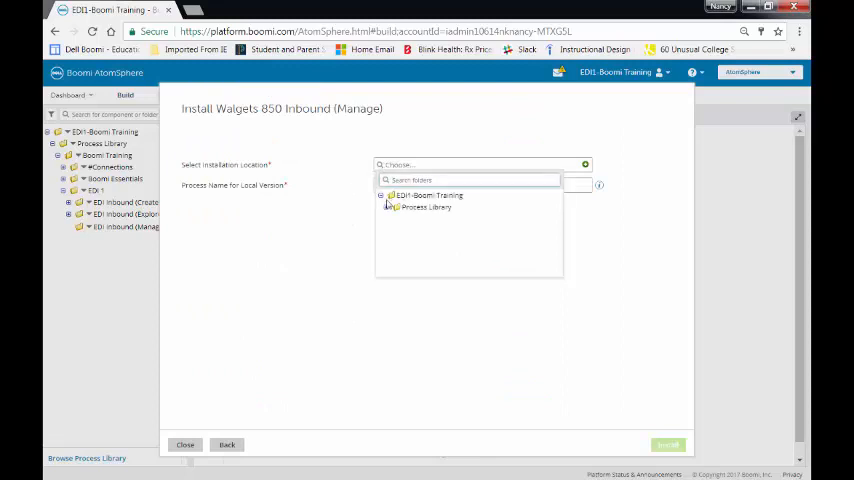
click(391, 207)
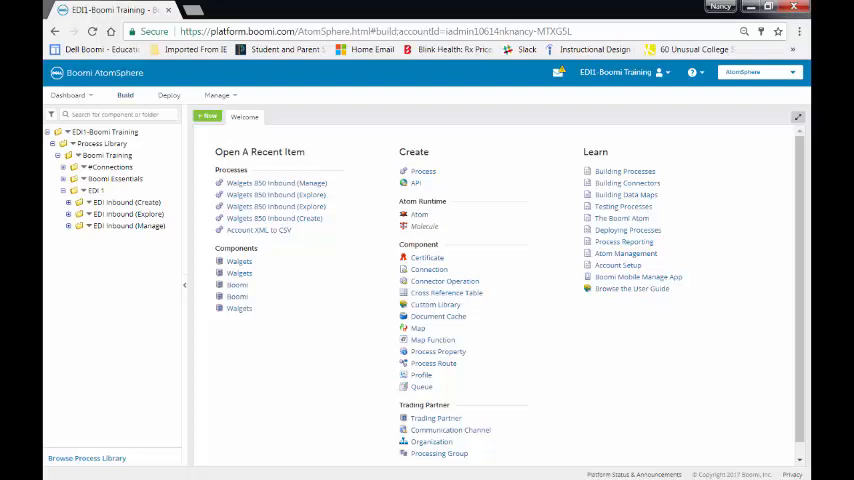
mouse_move(517, 14)
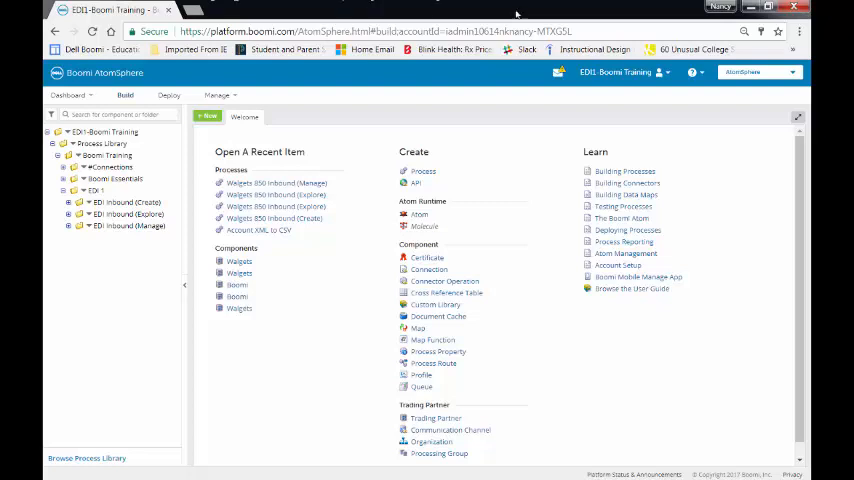
In account Setup, add Order Number and Due Date as Document Tracking fields.
click(655, 72)
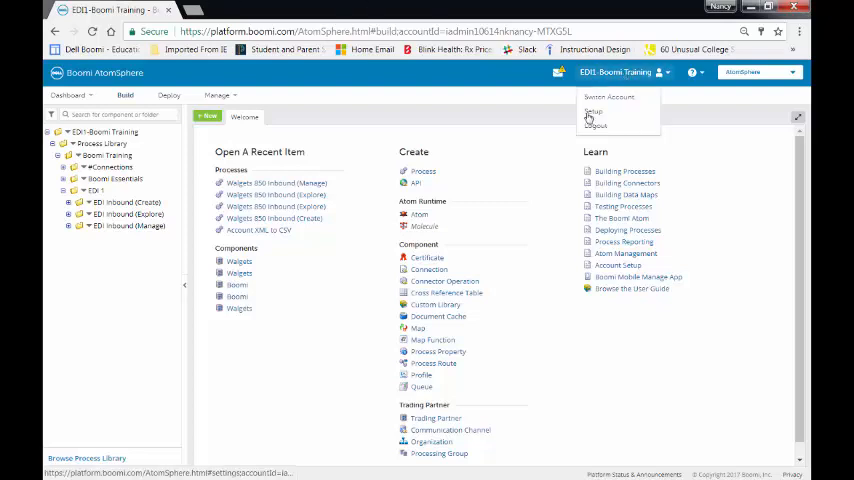
click(593, 112)
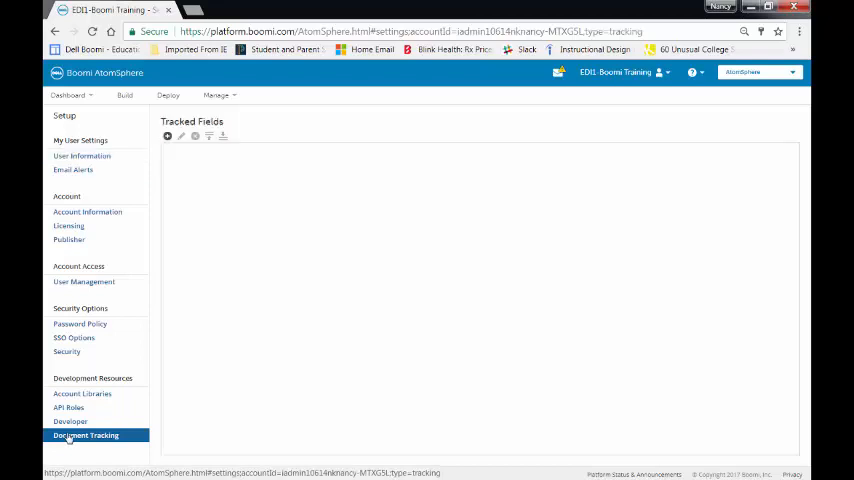
mouse_move(425, 255)
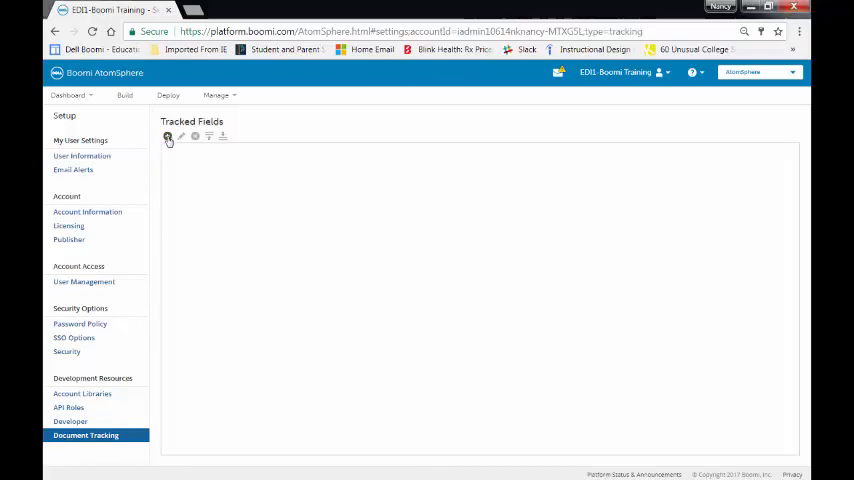
click(167, 136)
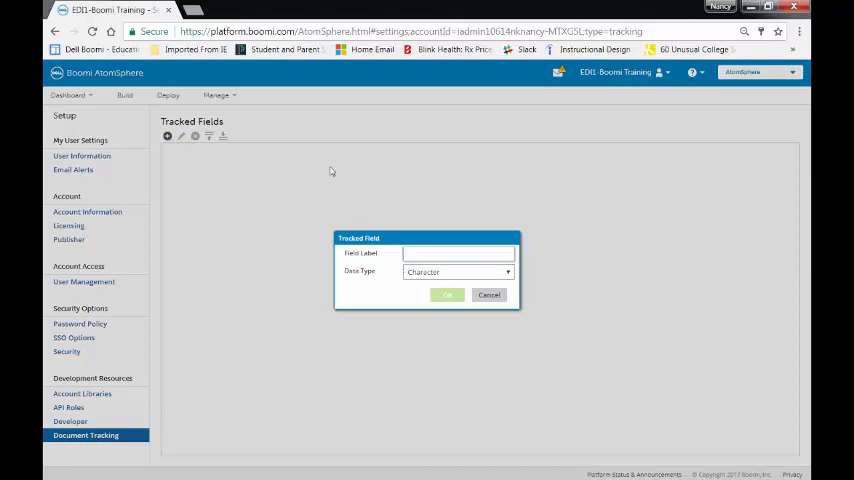
click(446, 294)
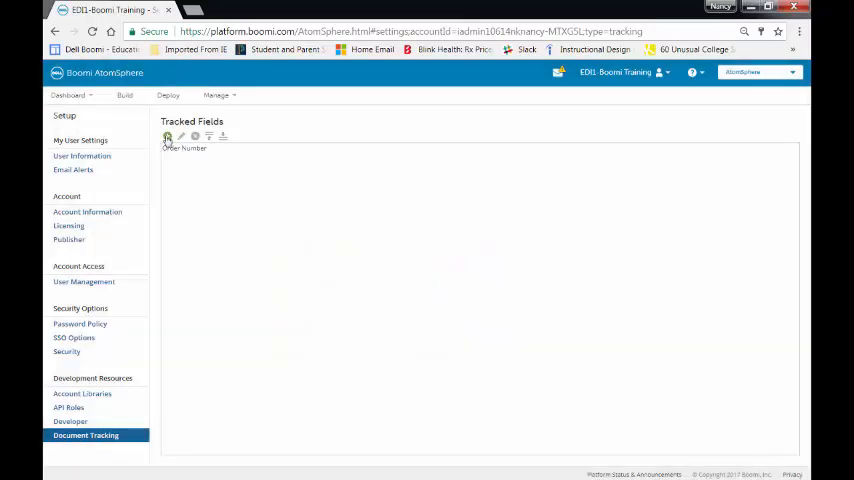
click(167, 136)
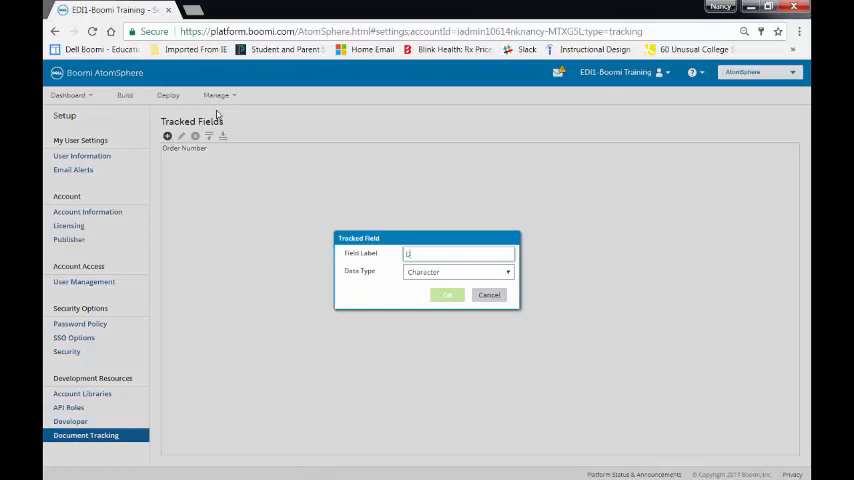
click(507, 272)
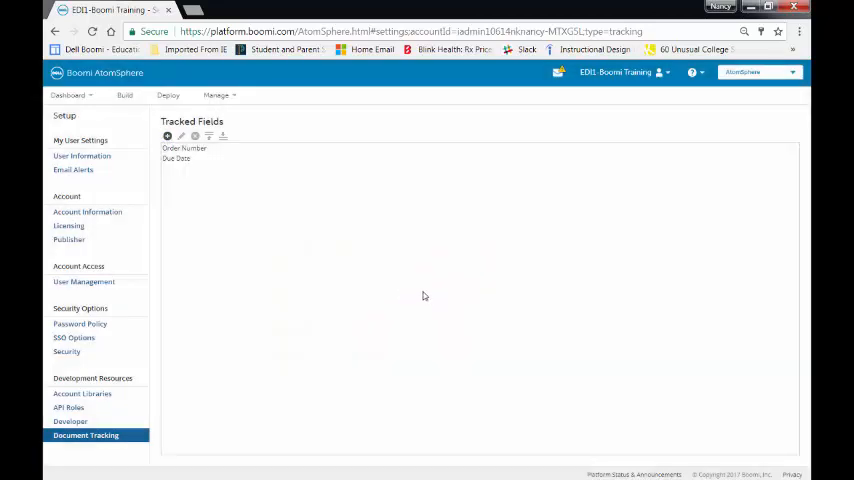
mouse_move(295, 93)
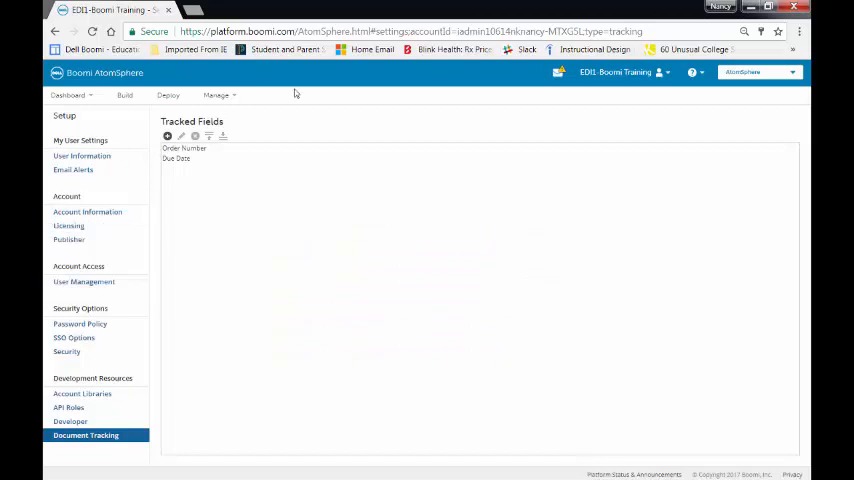
Return to Build and expand Process Library > EDI 1 > EDI Inbound (Manage).
click(124, 95)
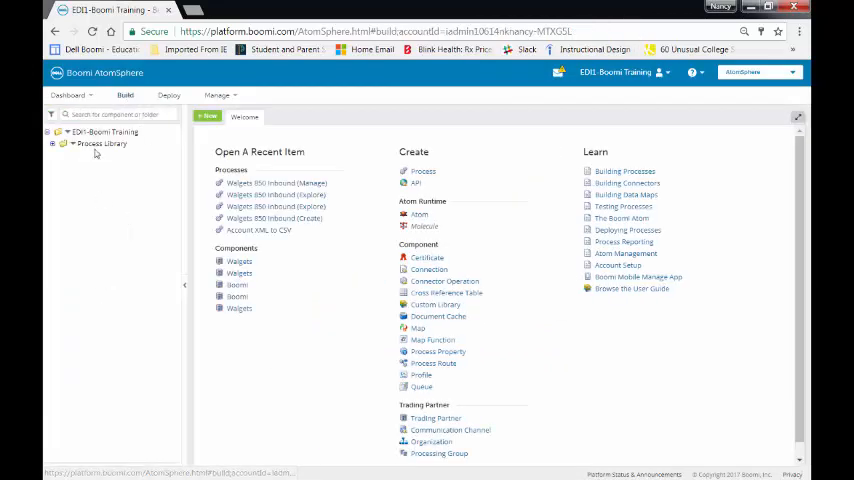
click(52, 143)
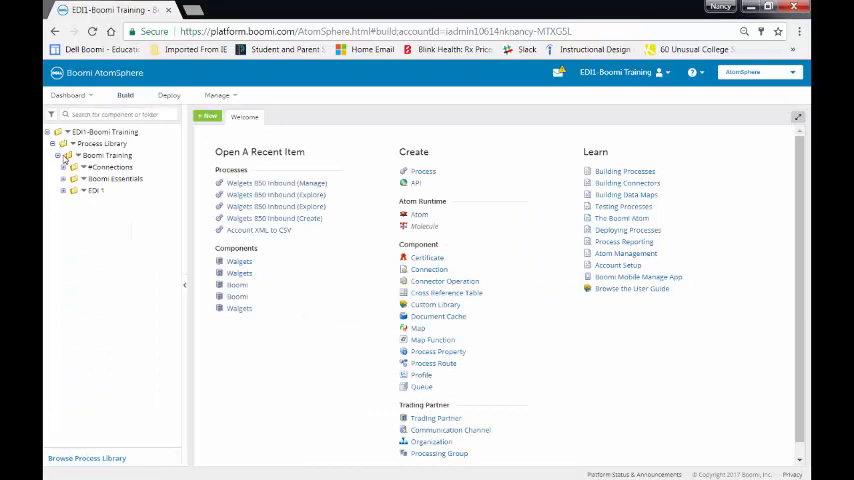
click(73, 190)
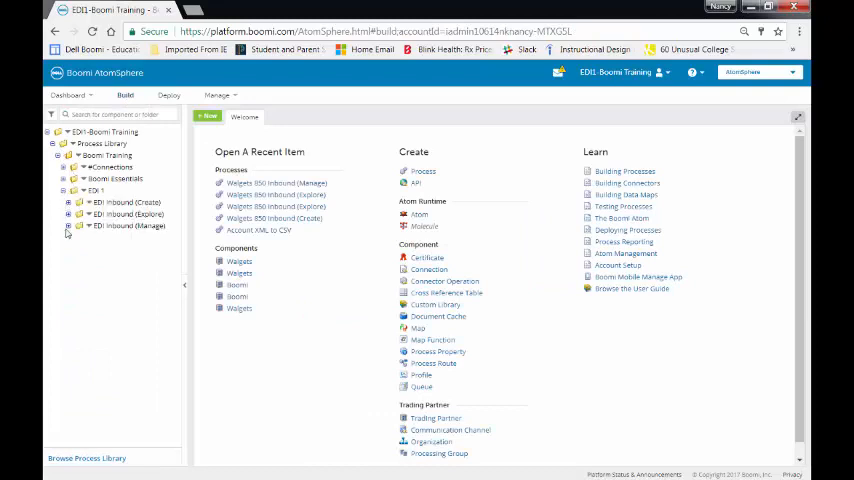
click(81, 226)
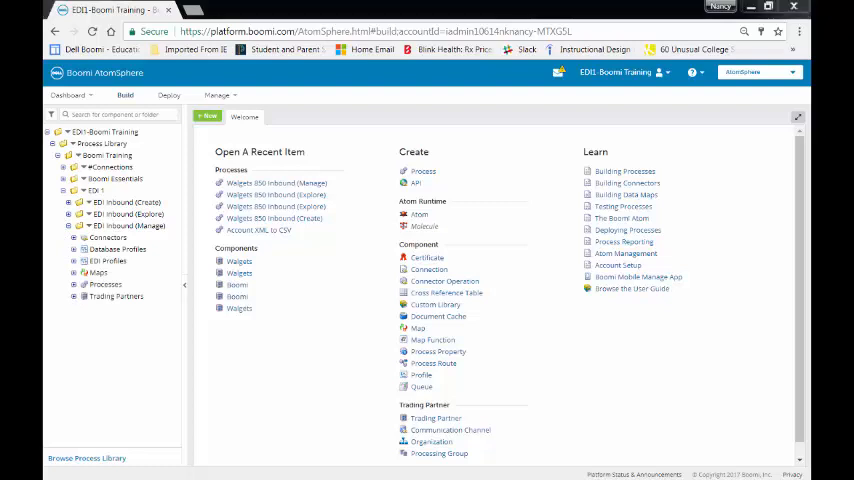
Open the Walgets trading partner and its 850 - Purchase Order document type.
click(76, 296)
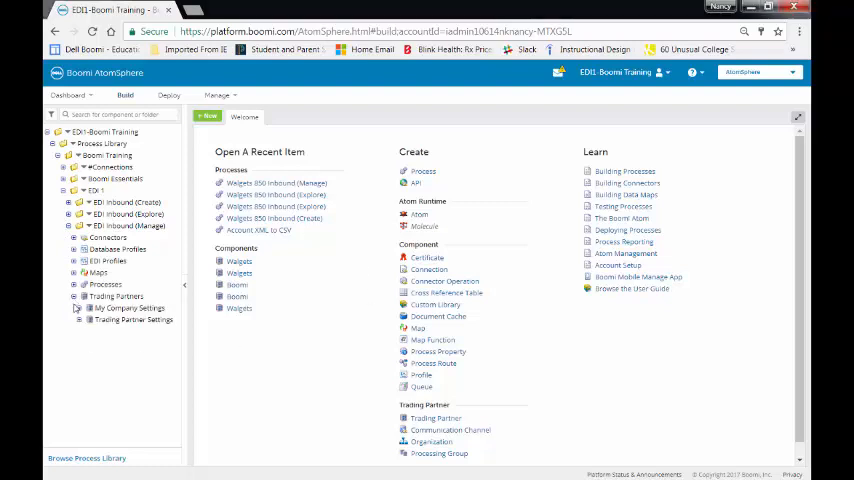
click(82, 319)
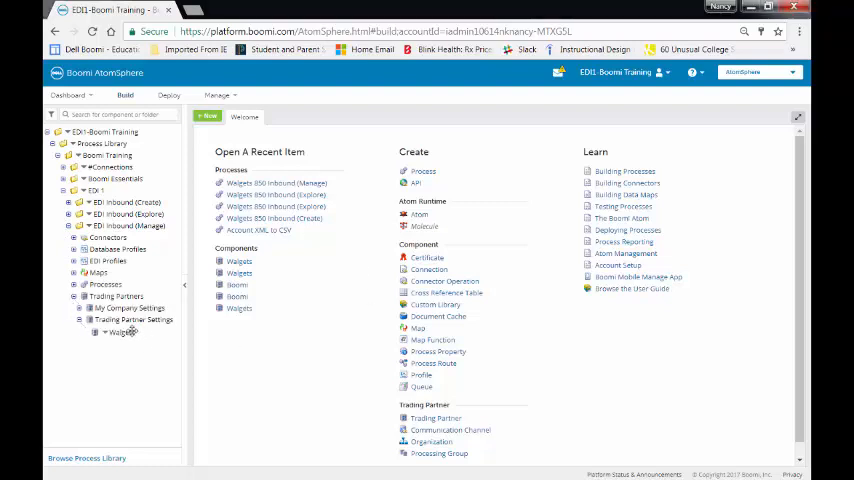
click(121, 332)
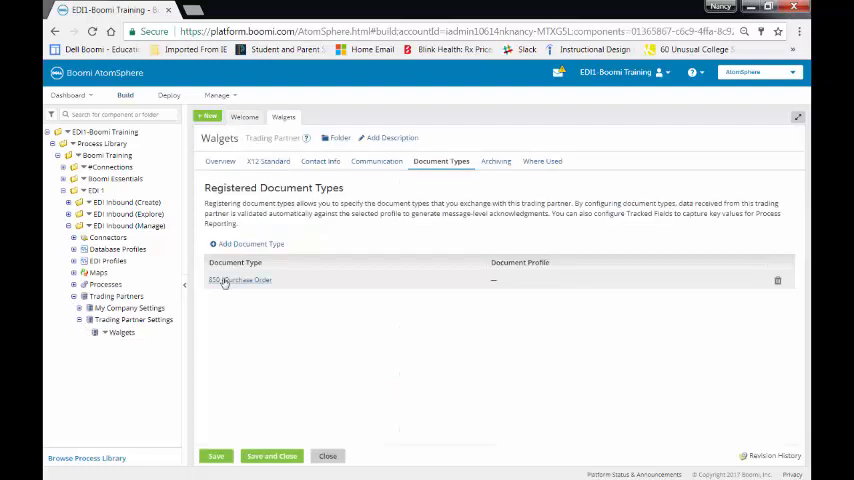
mouse_move(222, 280)
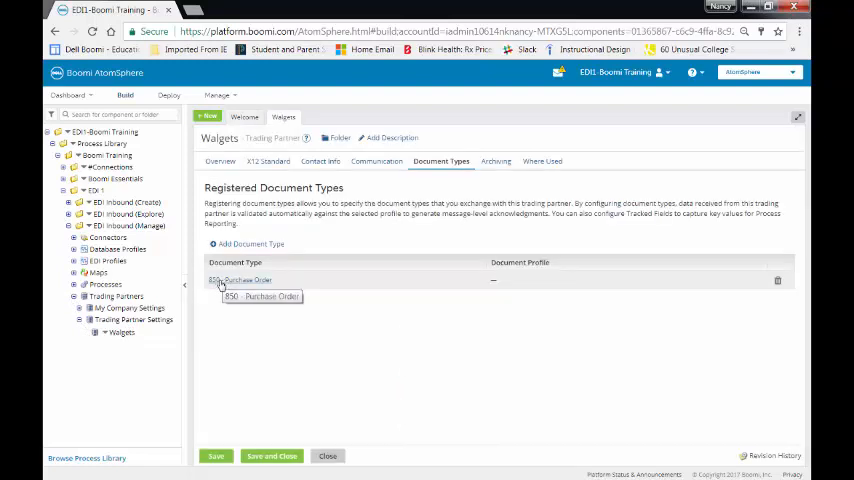
click(247, 280)
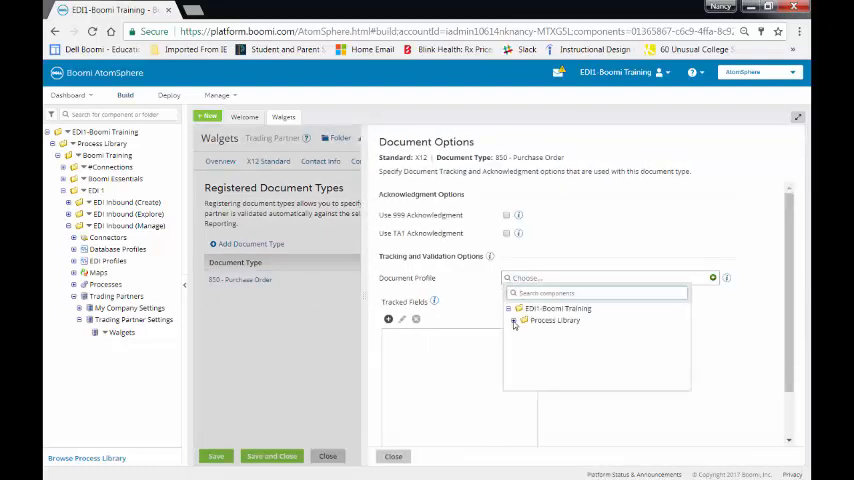
Set Walgets 850 Profile as the document profile and add Order Number and Due Date tracked fields.
click(519, 320)
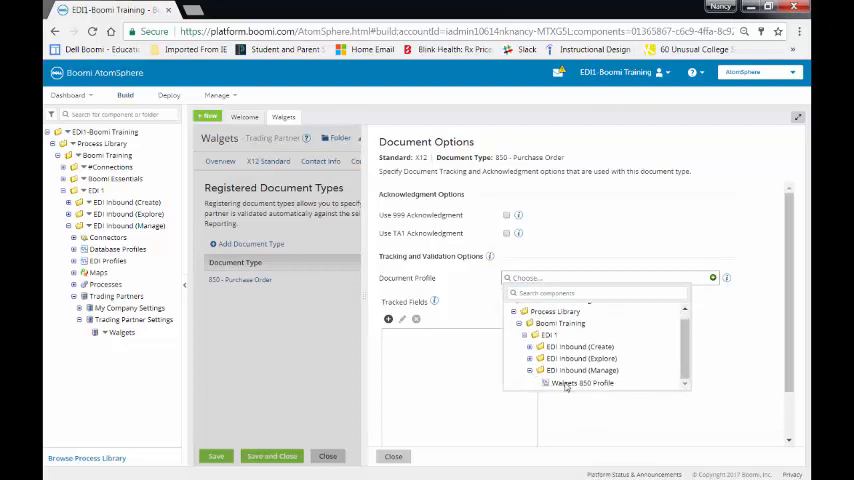
click(583, 383)
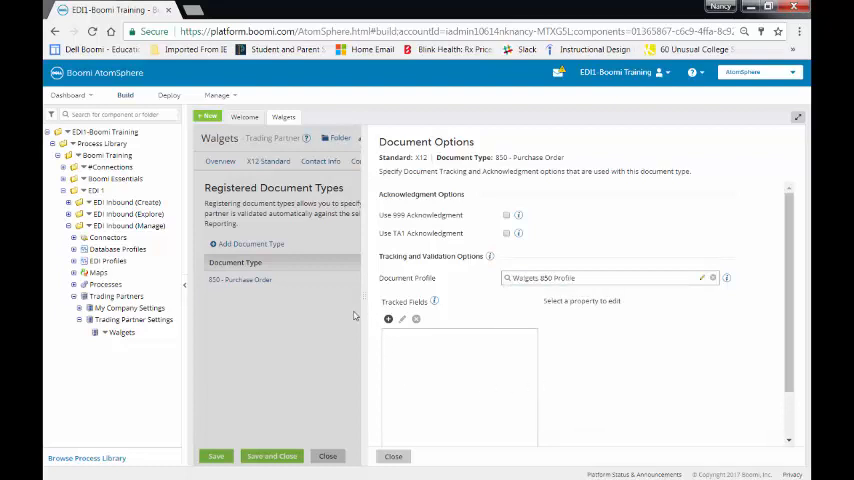
mouse_move(388, 319)
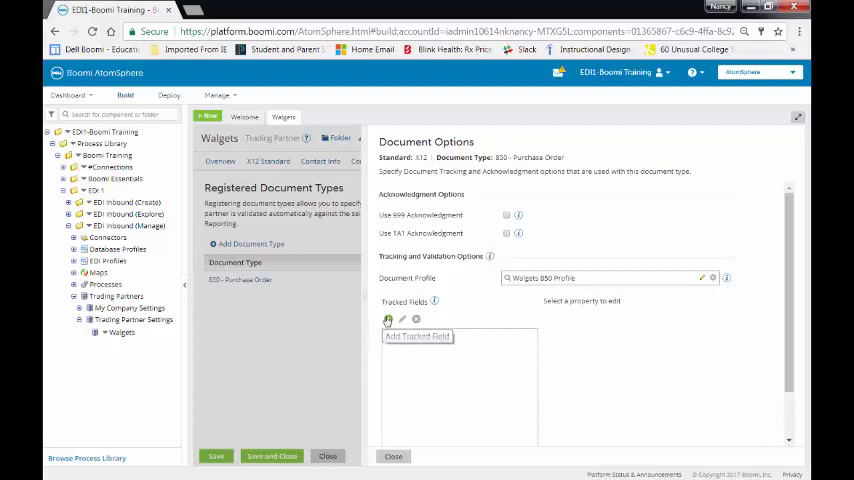
click(388, 319)
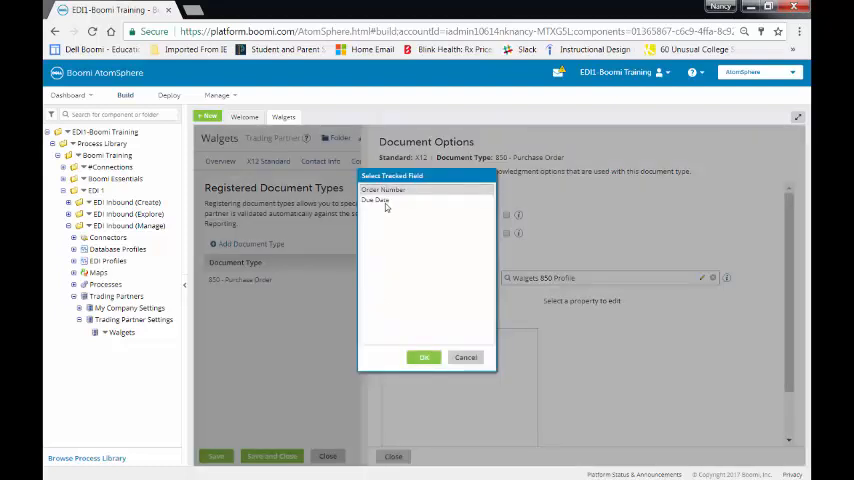
click(424, 357)
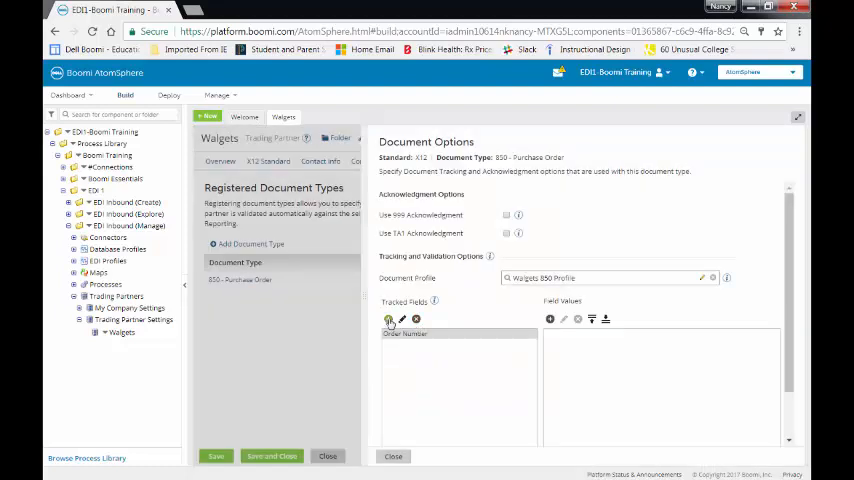
click(388, 319)
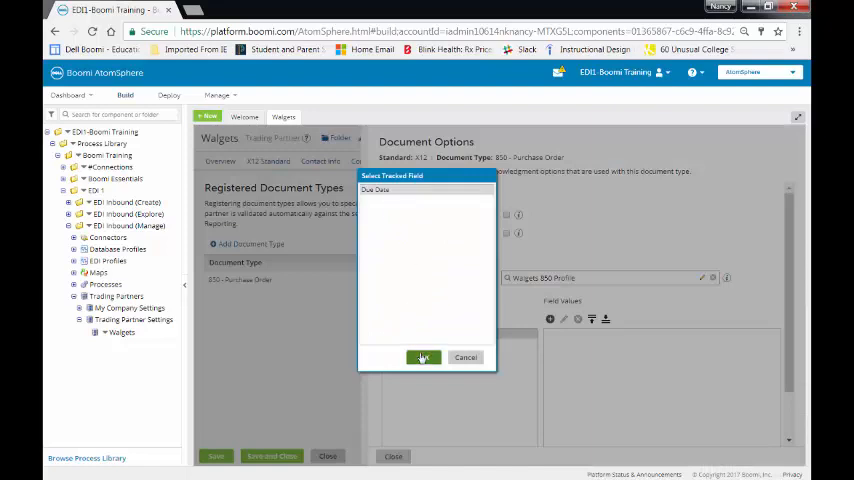
click(423, 357)
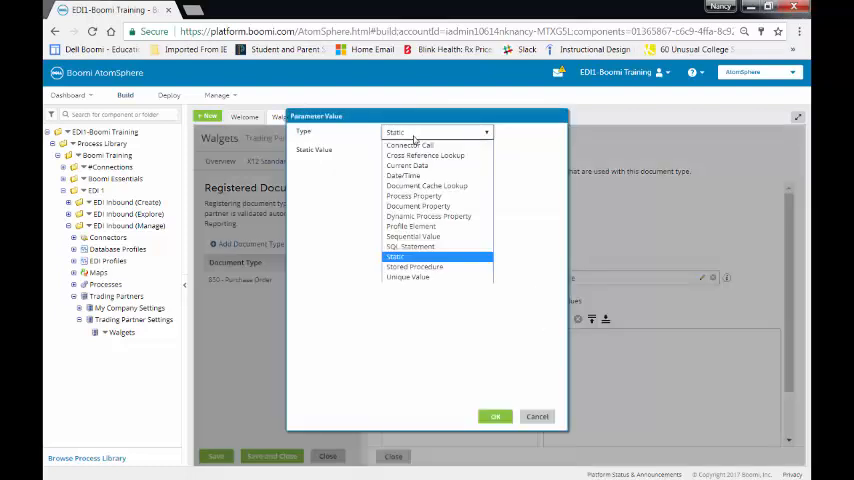
Map Order Number's value to EDI profile element BEG03 of Walgets 850 Profile.
click(410, 225)
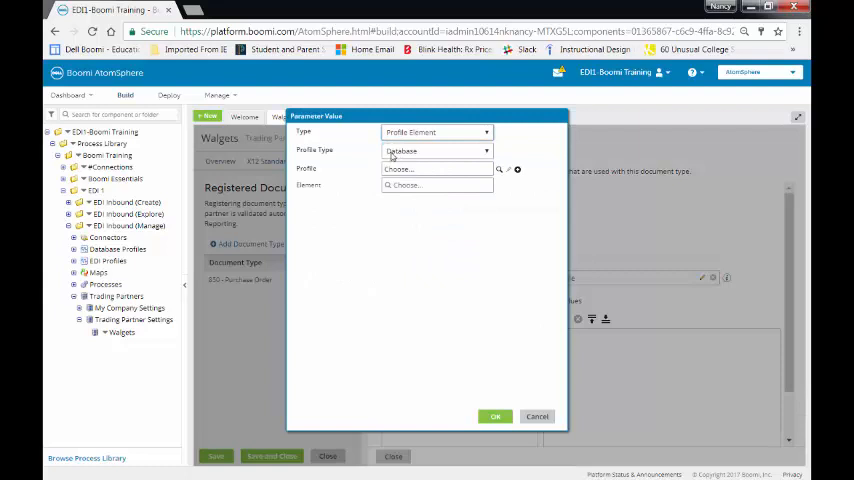
click(437, 150)
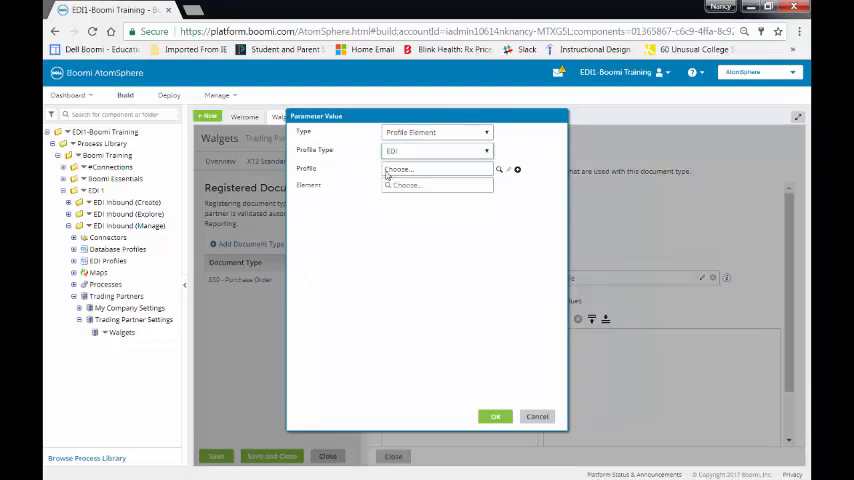
click(437, 168)
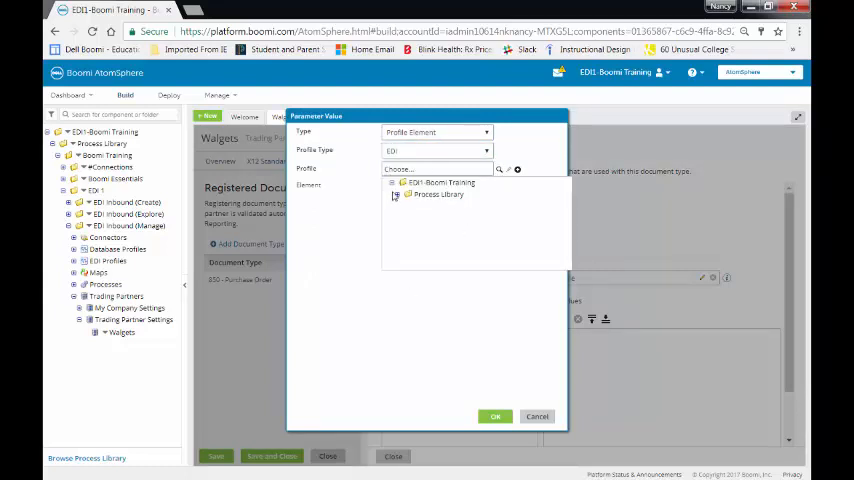
click(396, 194)
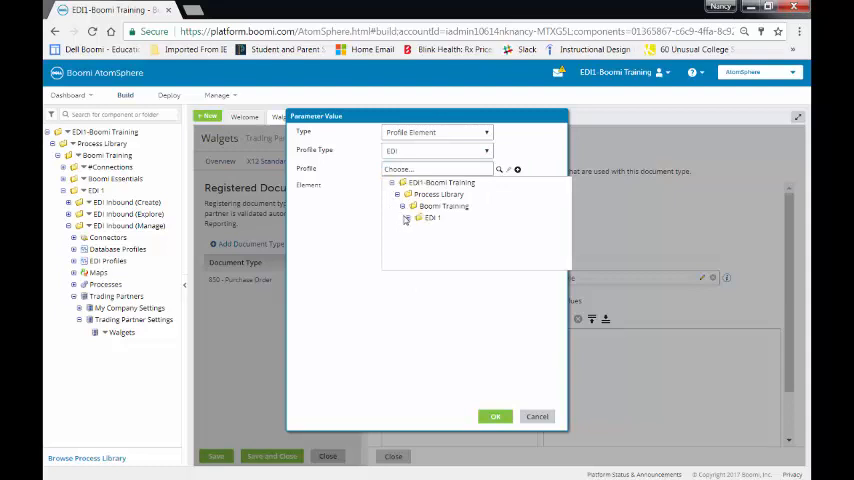
click(406, 218)
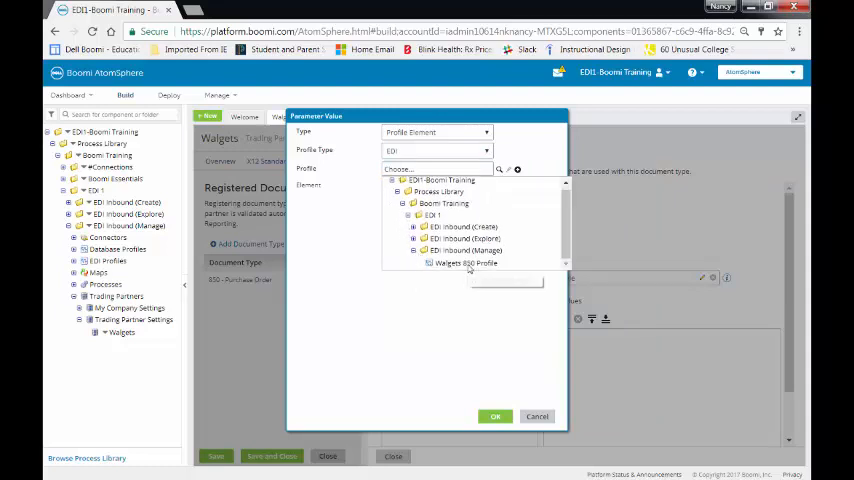
click(465, 263)
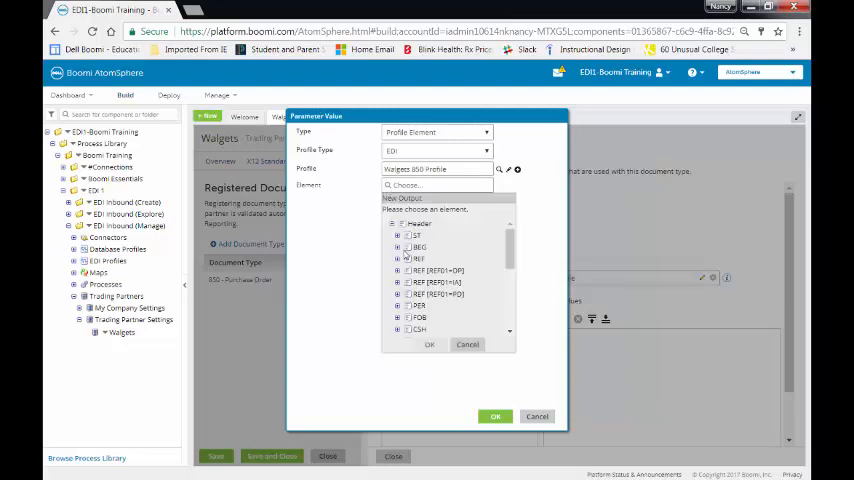
click(398, 247)
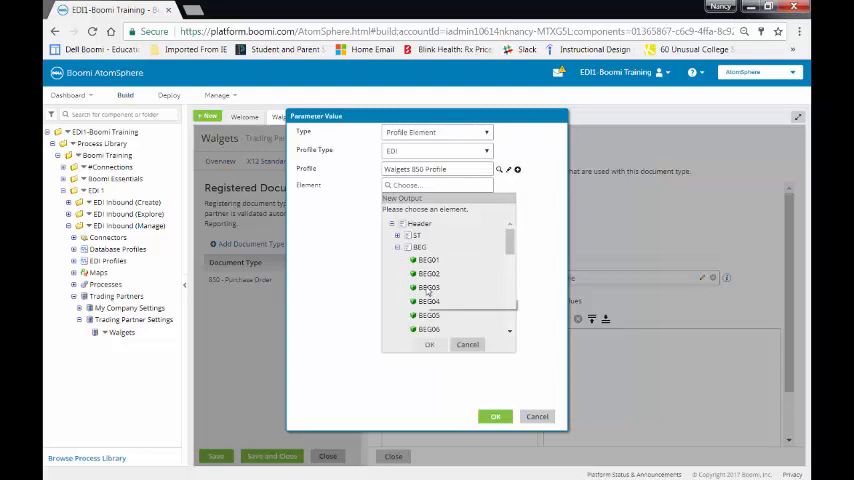
mouse_move(428, 301)
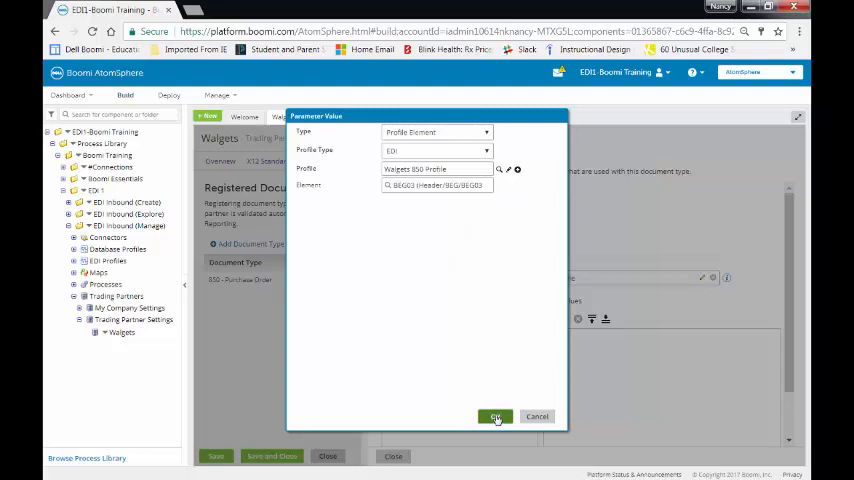
click(495, 416)
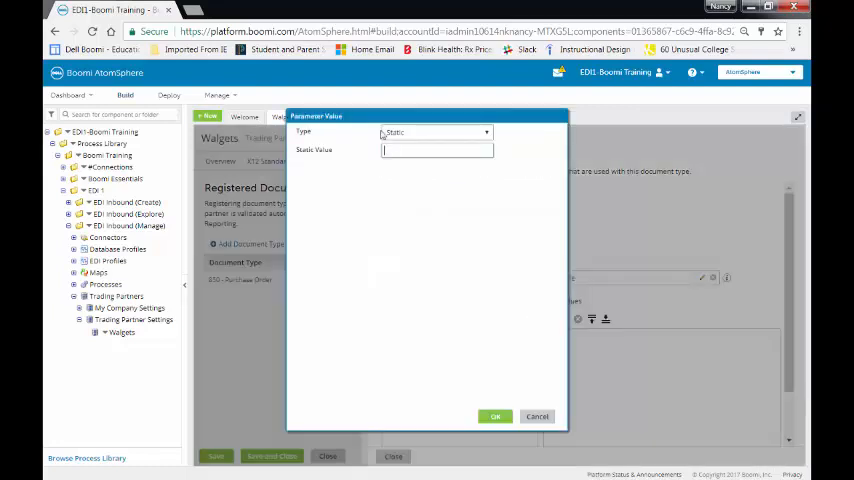
Map Due Date's value to element DTM02 under DTM [DTM01=037] of Walgets 850 Profile.
click(485, 131)
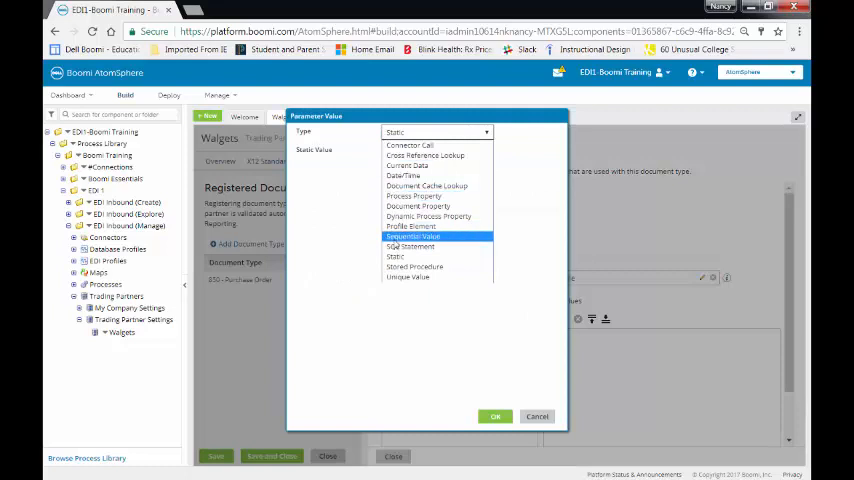
click(418, 226)
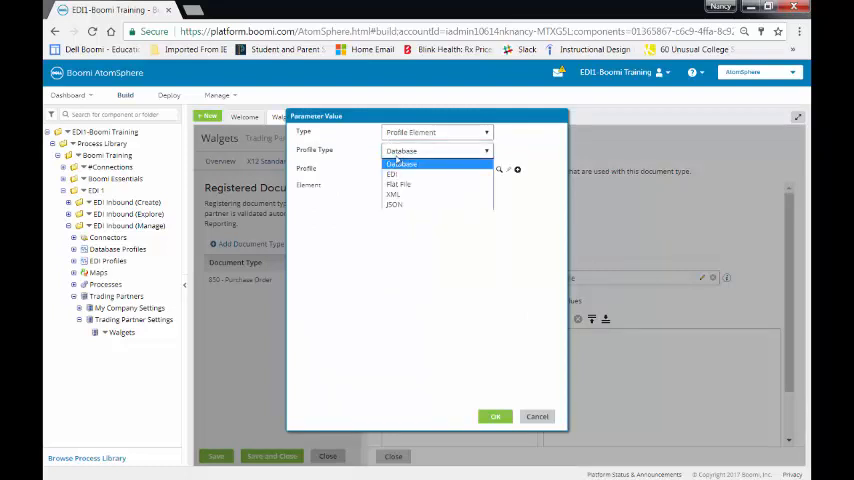
click(391, 174)
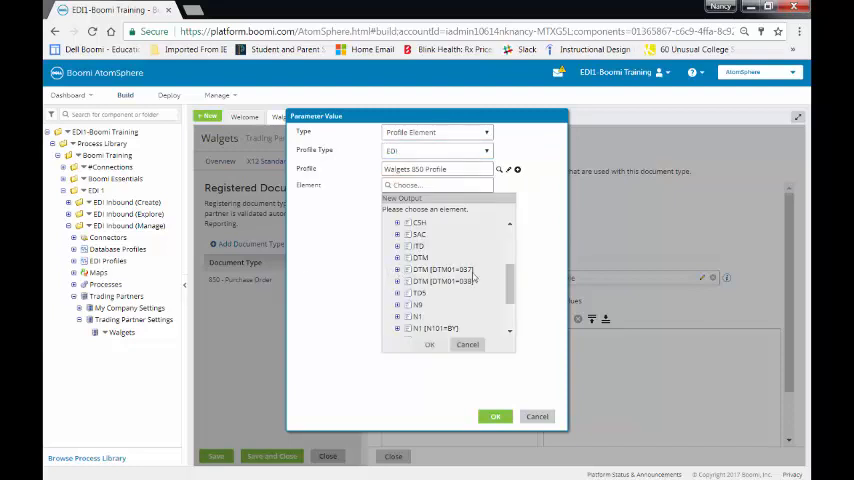
click(399, 269)
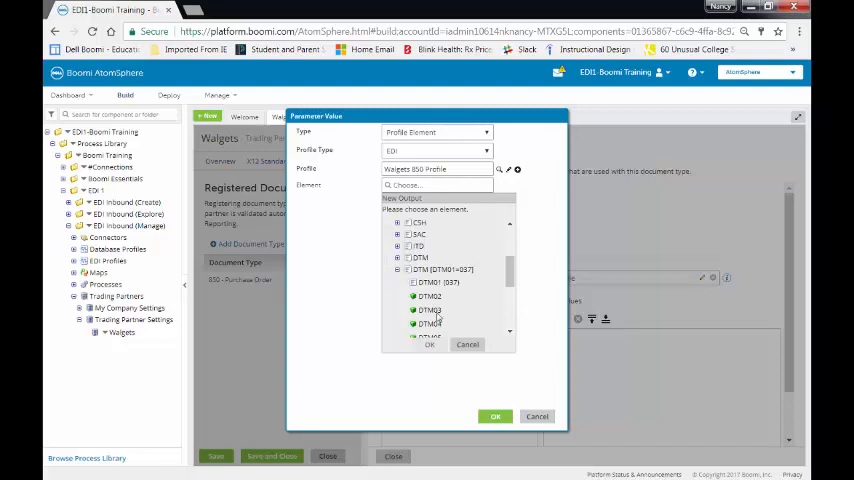
click(430, 296)
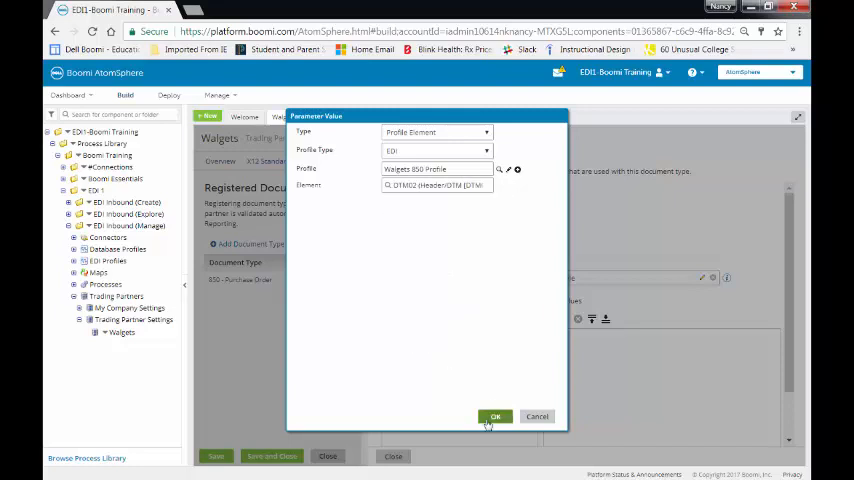
click(495, 416)
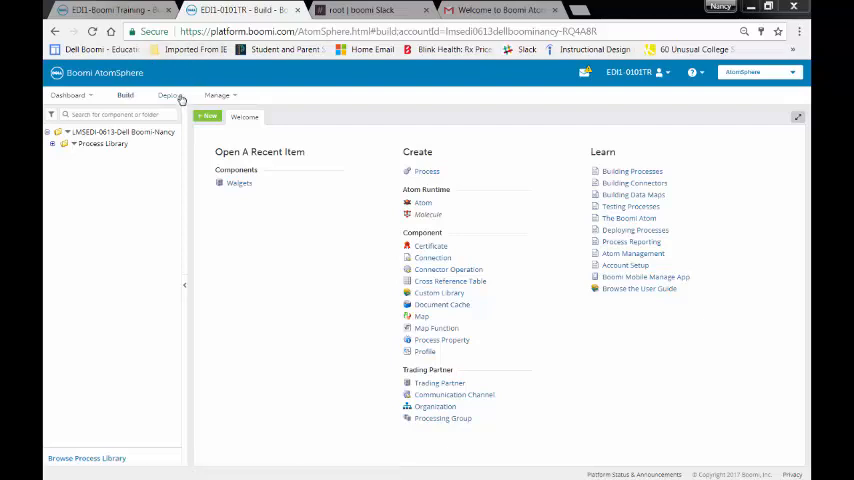
Deploy Walgets 850 Inbound (Manage) to Production with the comment 'Added Tracked Fields'.
click(168, 94)
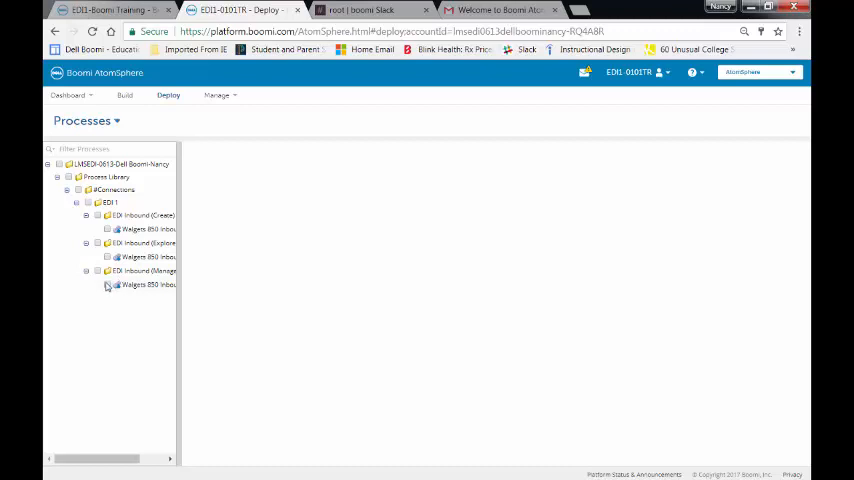
click(106, 284)
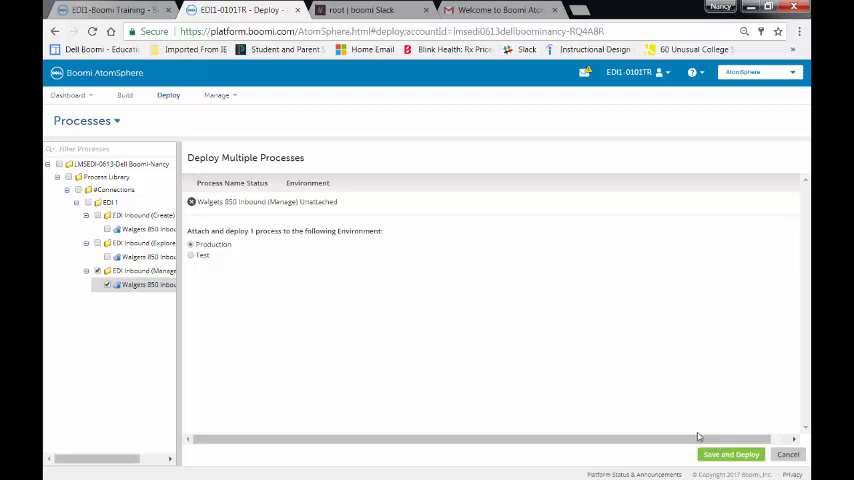
click(730, 454)
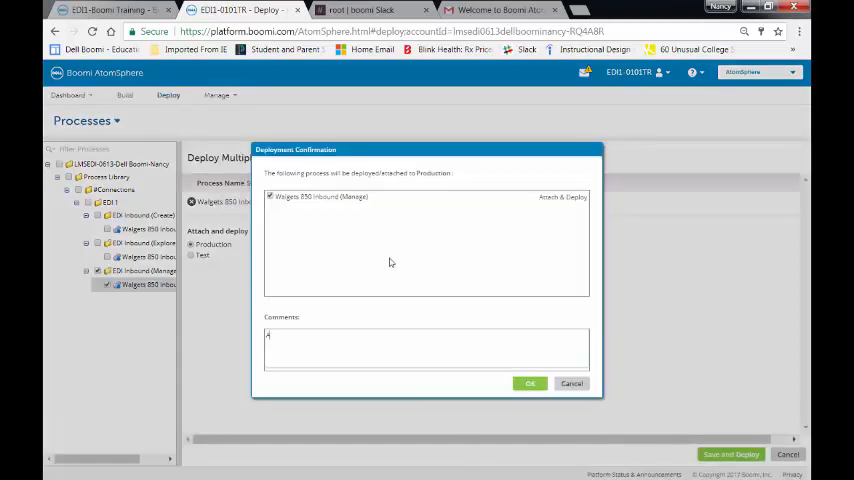
text(Added Tracked Fields)
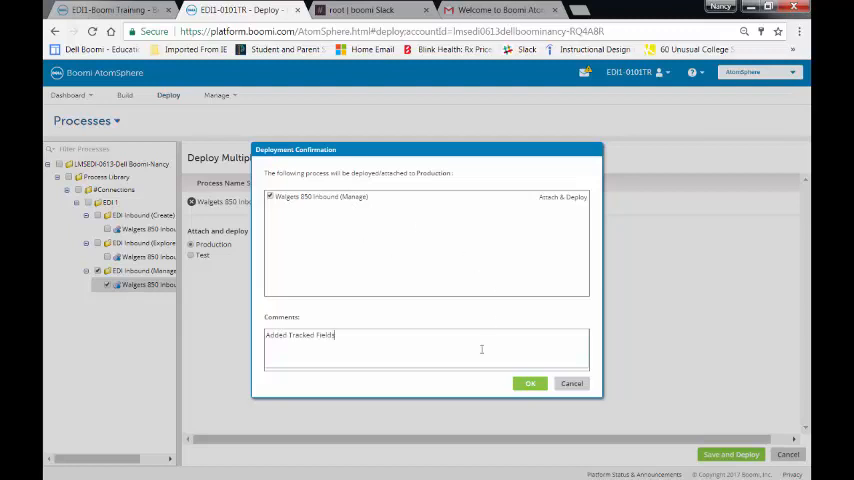
click(531, 383)
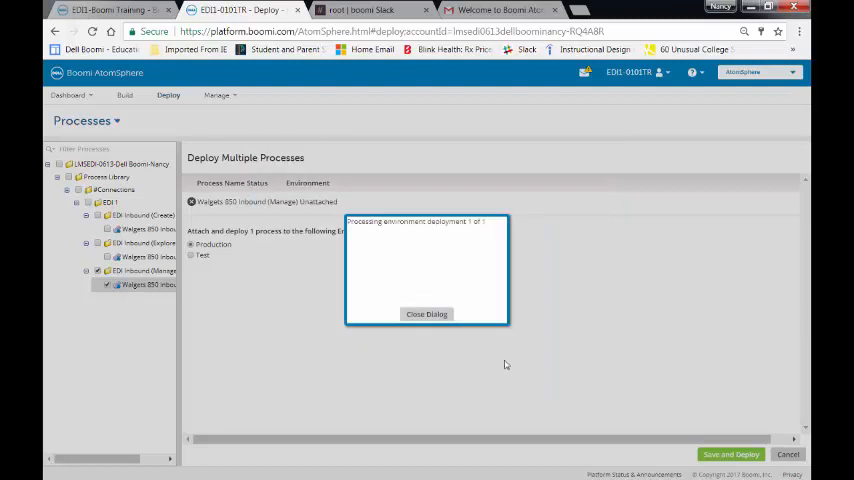
click(427, 314)
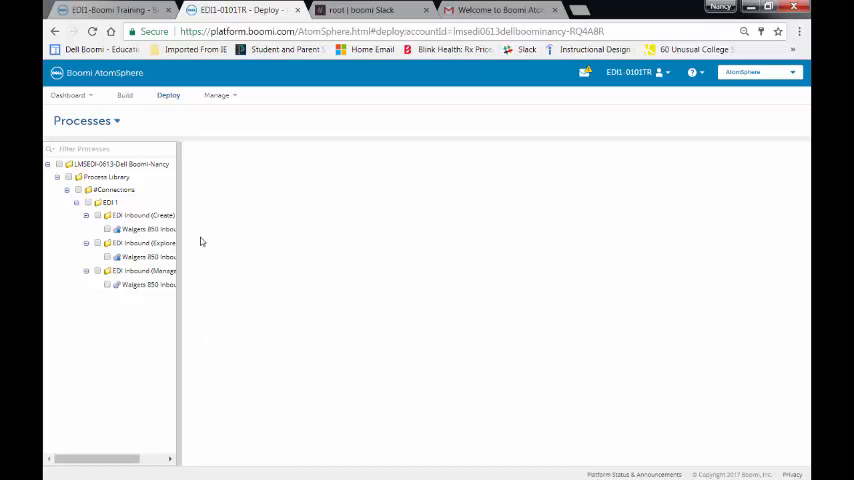
mouse_move(251, 120)
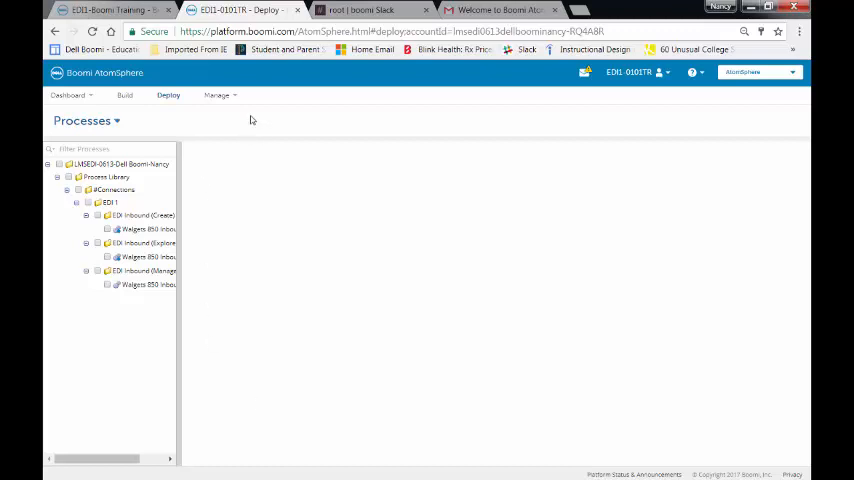
Open Process Reporting from the Manage menu.
click(217, 95)
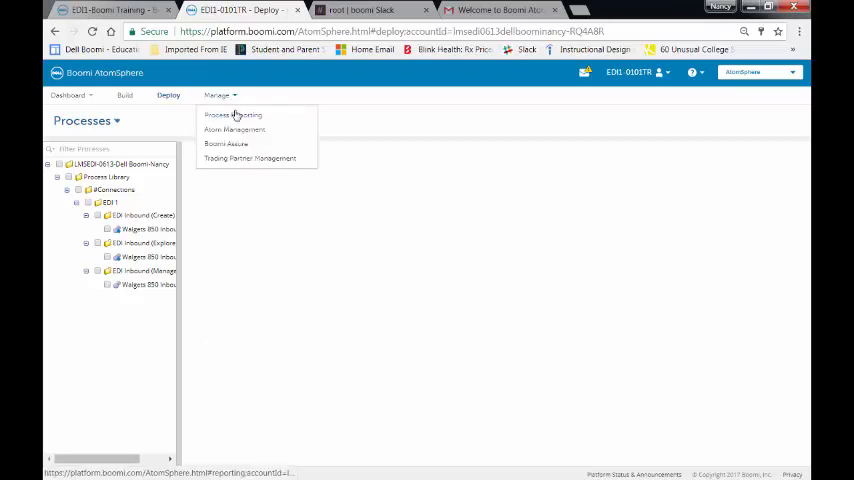
click(232, 114)
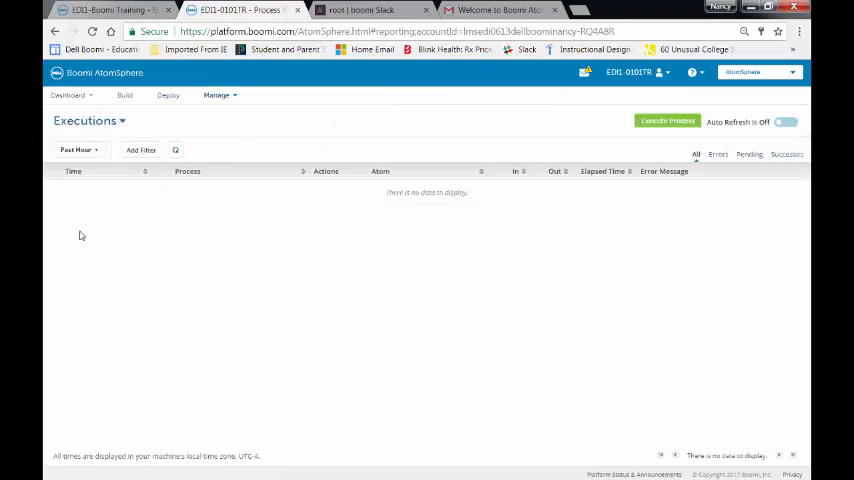
mouse_move(175, 150)
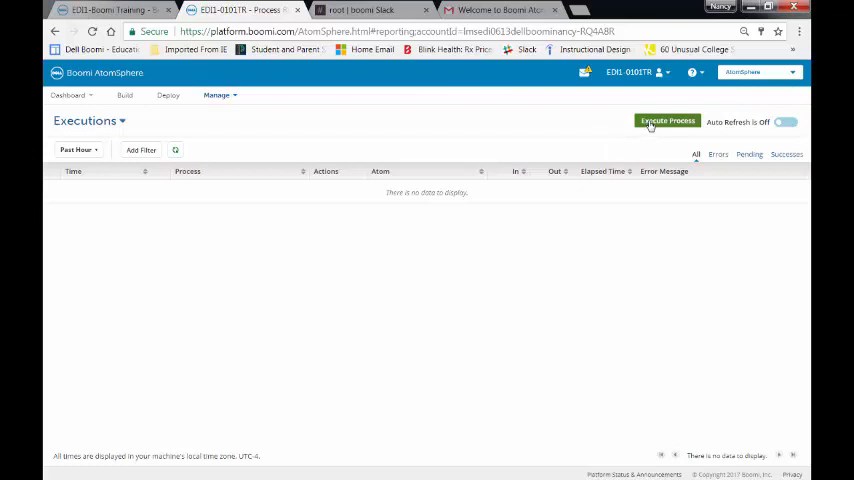
Run Walgets 850 Inbound (Manage) on Atom Cloud, then turn on Auto Refresh for executions.
click(667, 121)
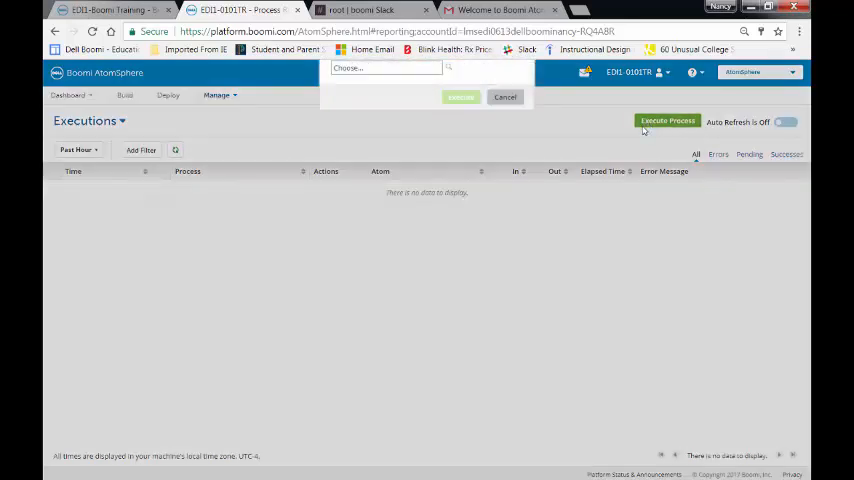
click(384, 122)
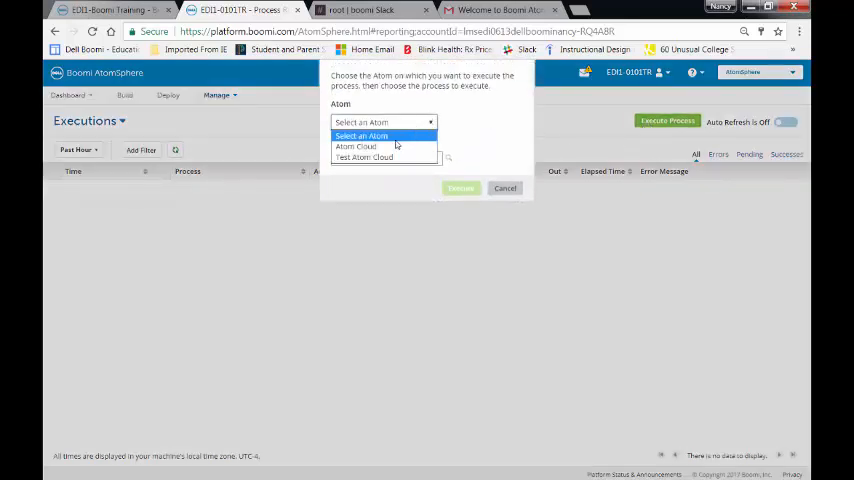
click(356, 146)
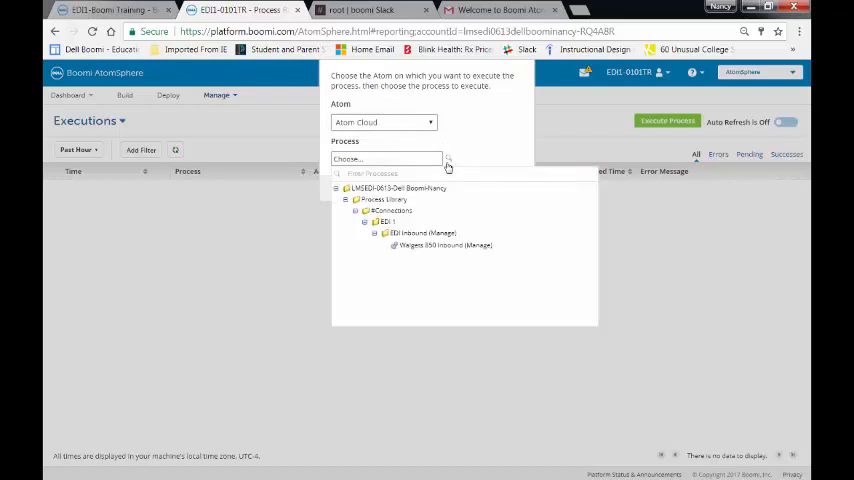
click(445, 245)
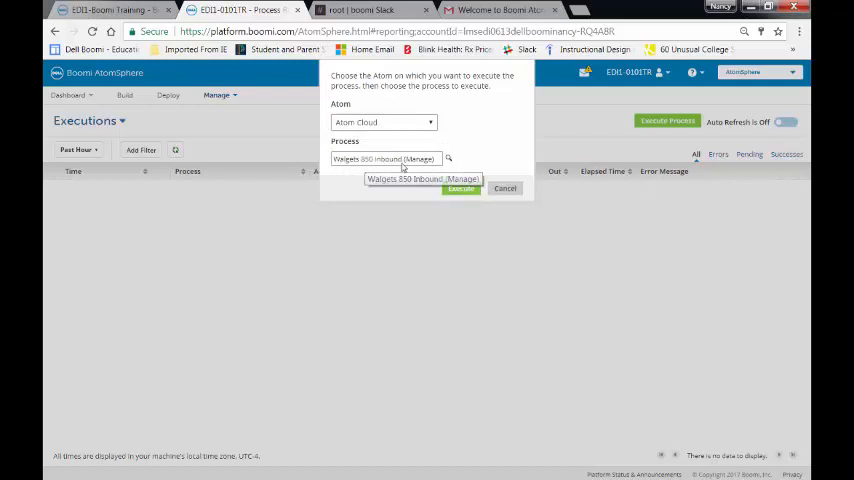
click(422, 179)
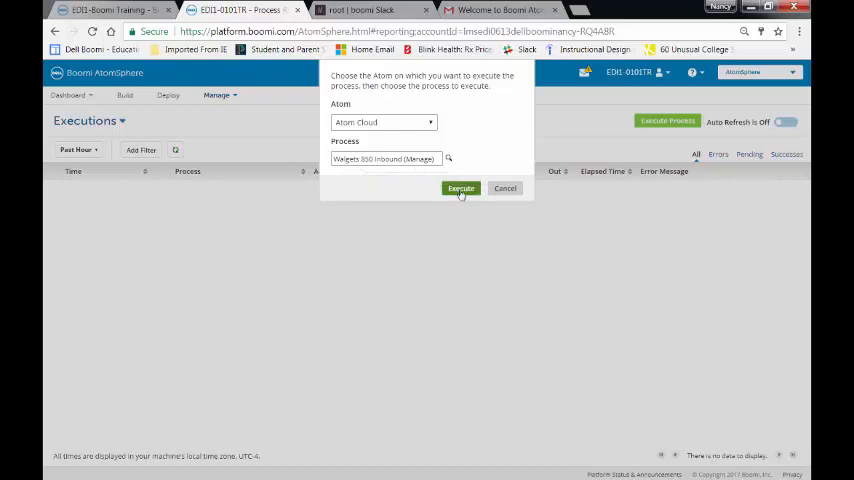
click(460, 188)
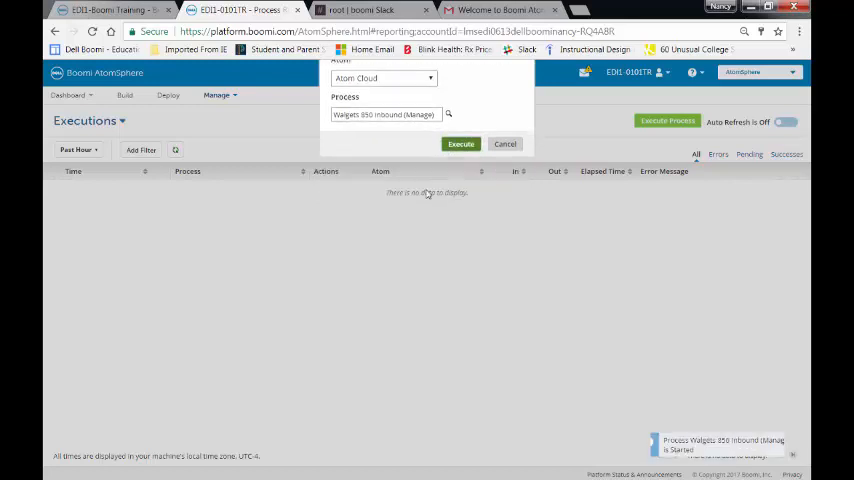
click(461, 143)
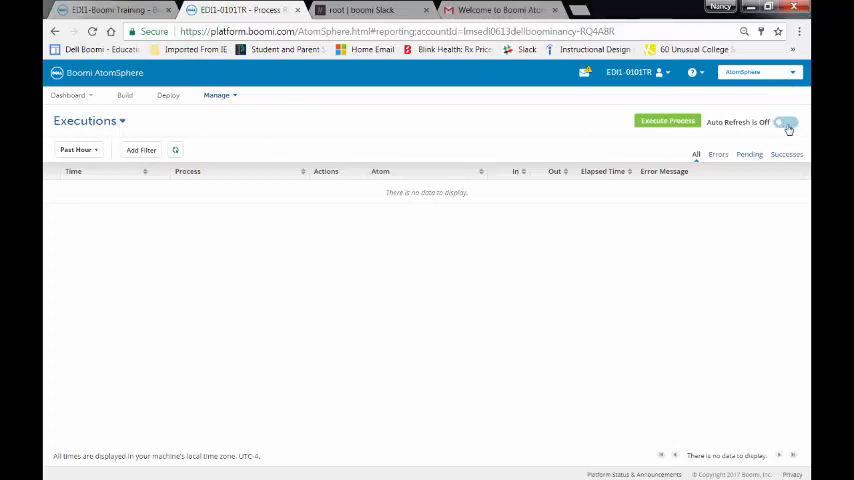
click(786, 121)
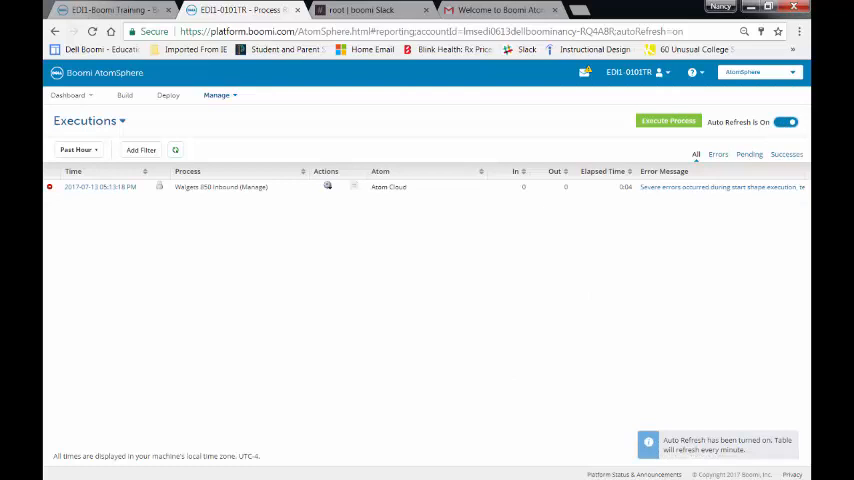
Execute Walgets 850 Inbound (Manage) on Atom Cloud a second time.
click(785, 121)
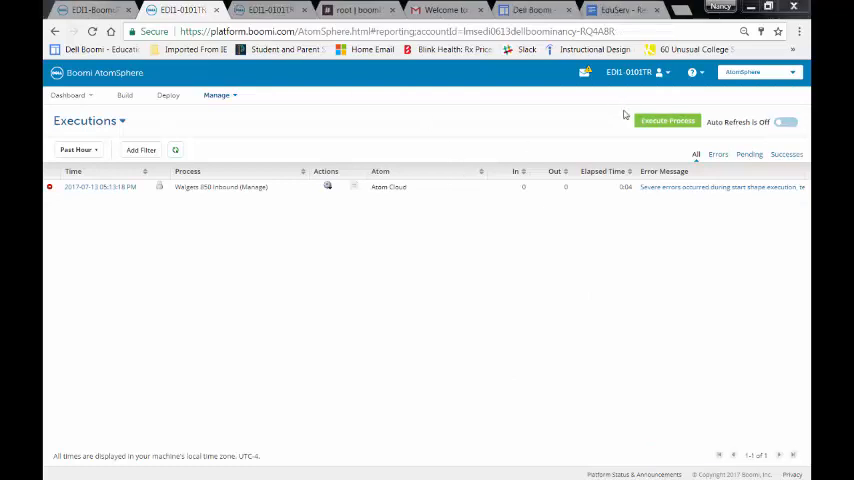
click(668, 121)
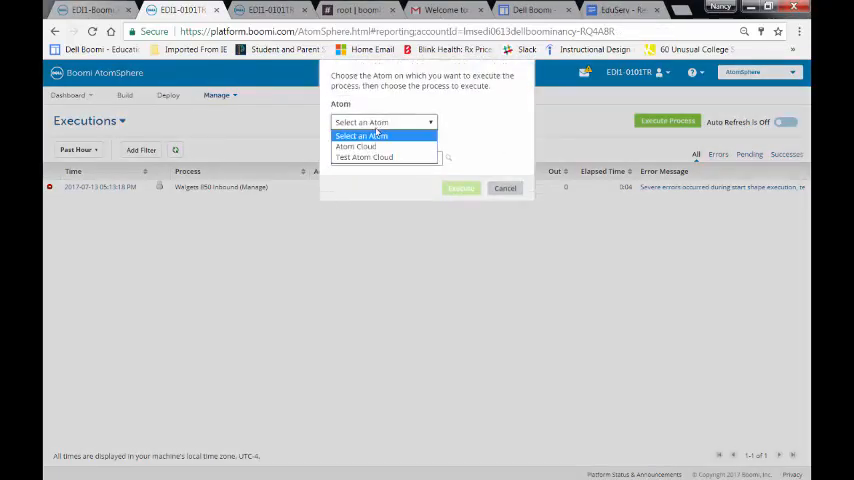
click(356, 146)
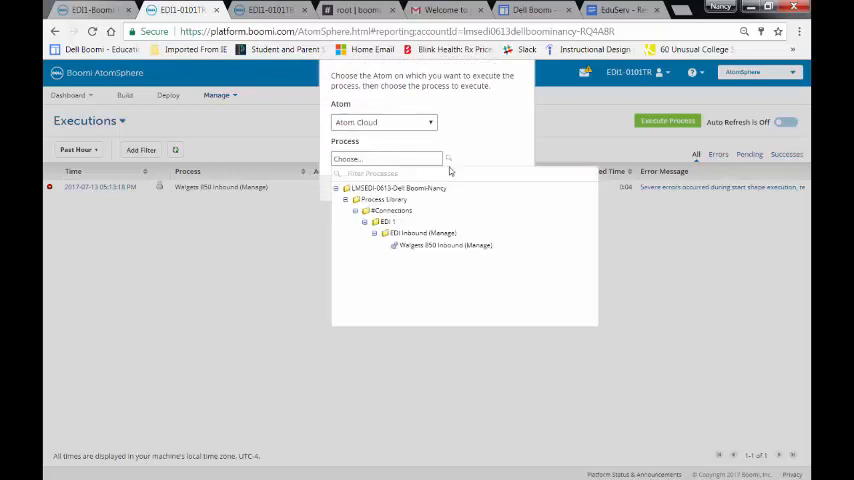
click(445, 245)
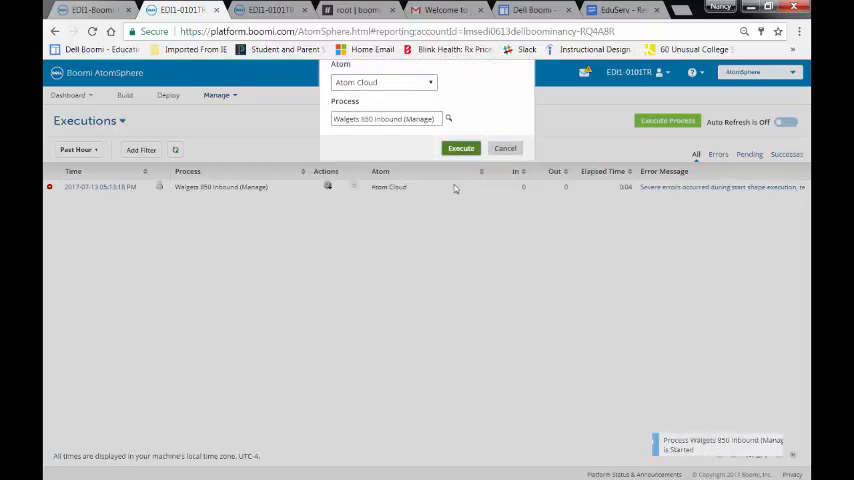
click(460, 148)
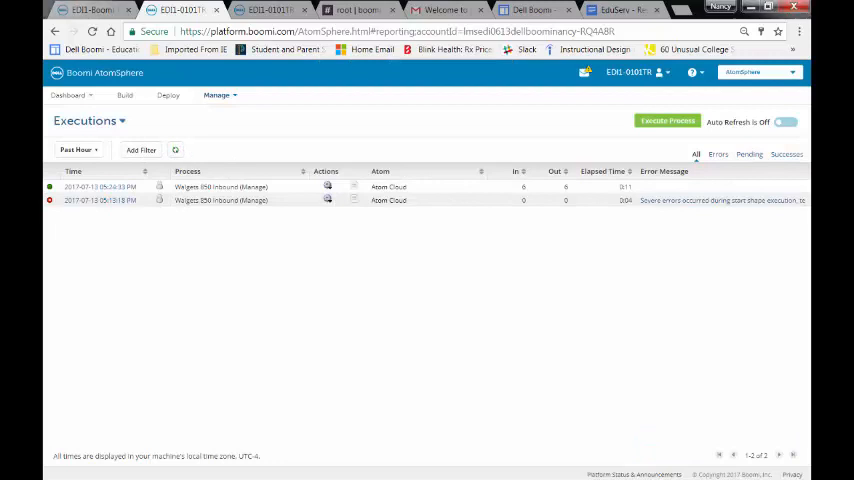
mouse_move(100, 221)
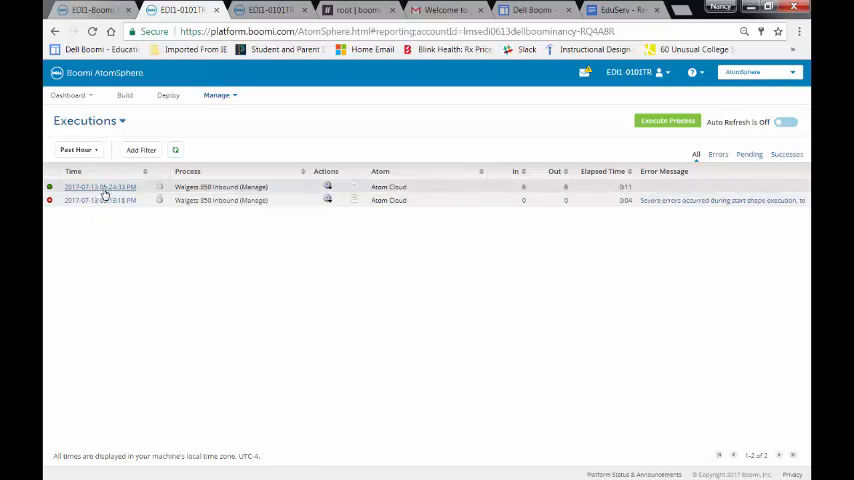
Open the details of the successful execution with 6 documents in and out.
click(100, 187)
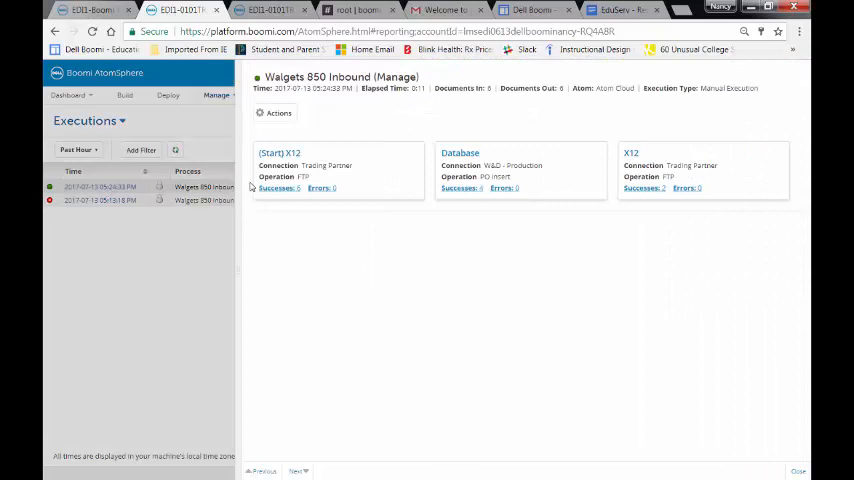
mouse_move(309, 213)
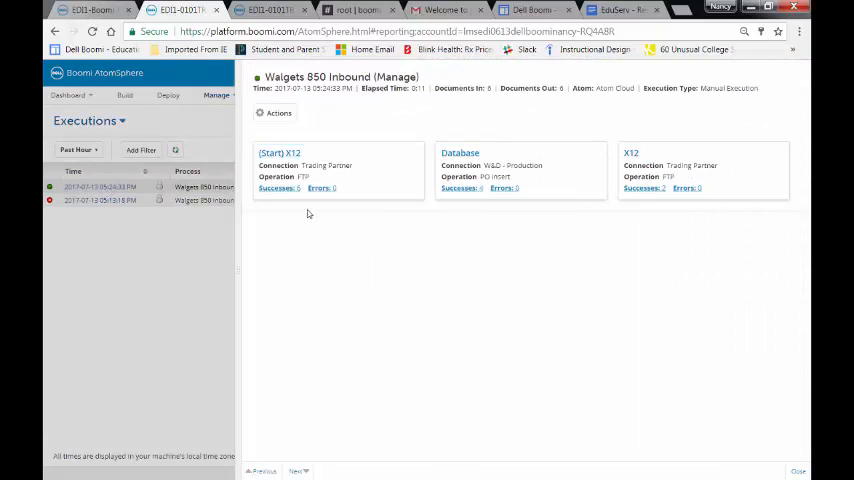
mouse_move(513, 209)
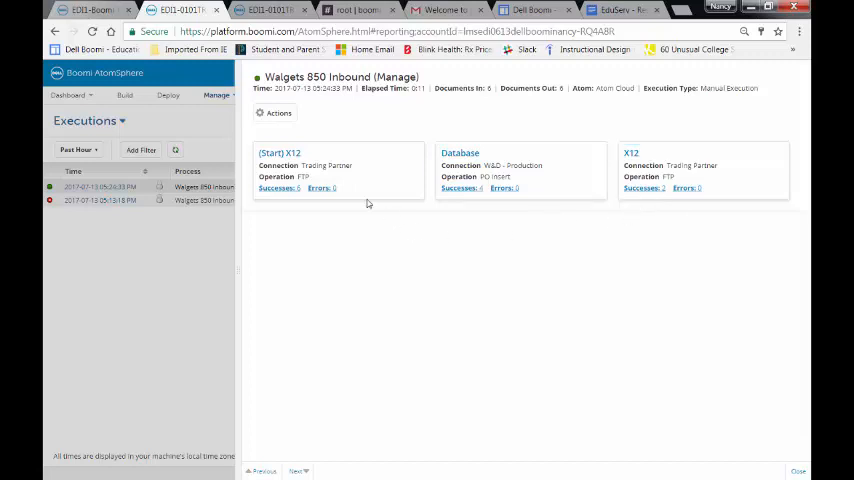
Show the (Start) X12 step's successful documents on the X12 tab, listing four accepted orders.
click(279, 153)
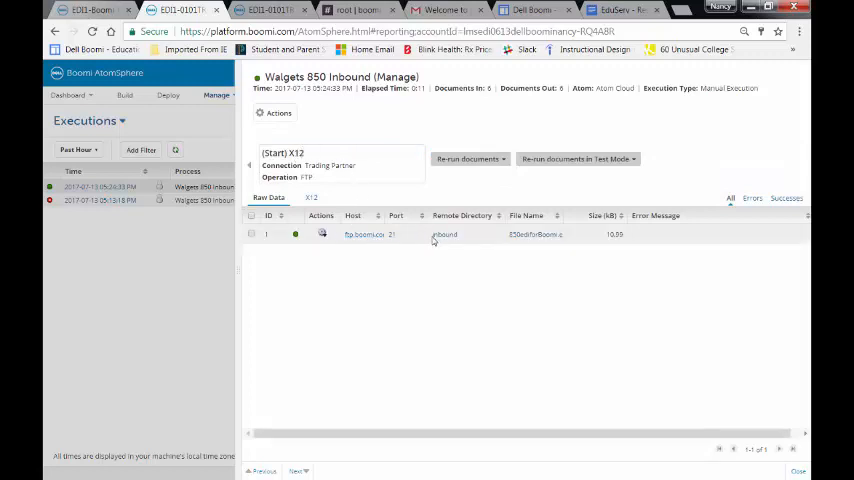
mouse_move(545, 240)
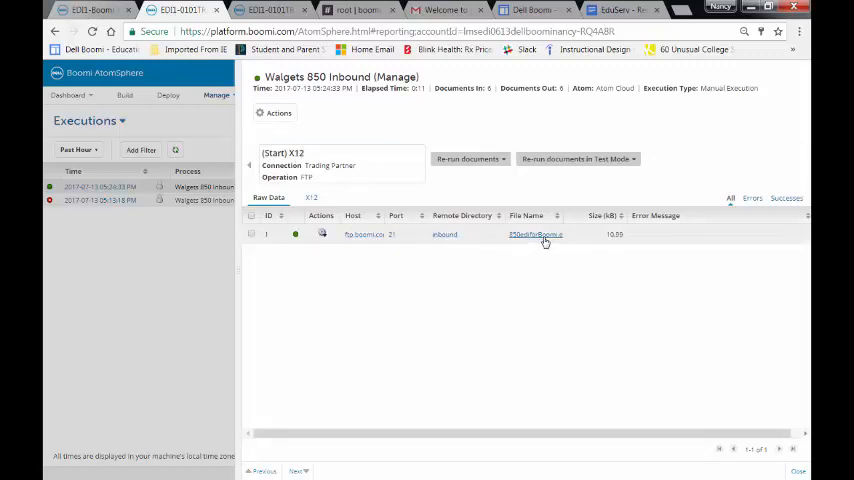
mouse_move(365, 248)
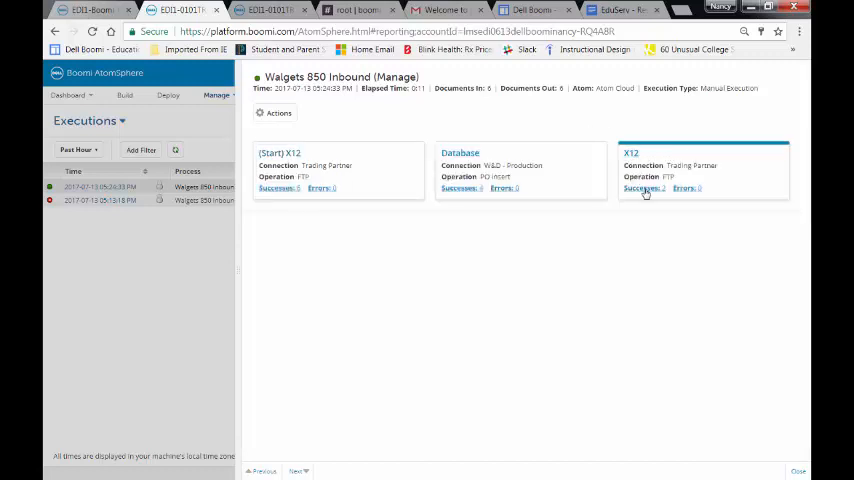
click(278, 165)
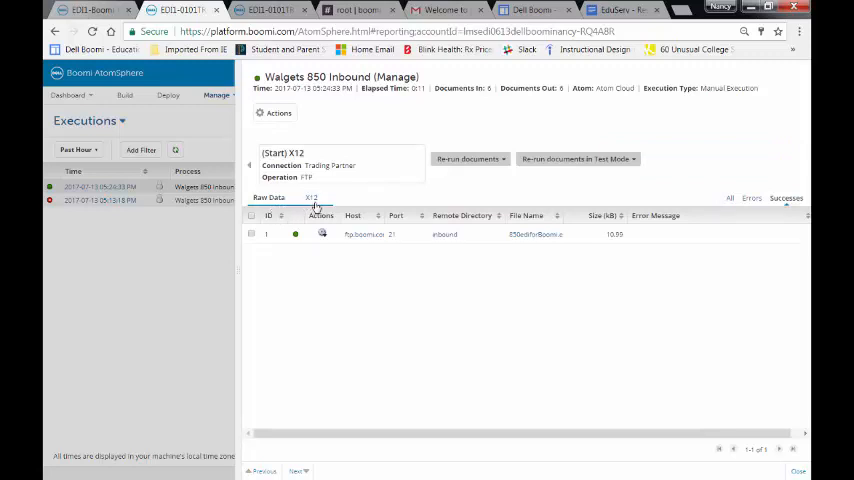
click(311, 197)
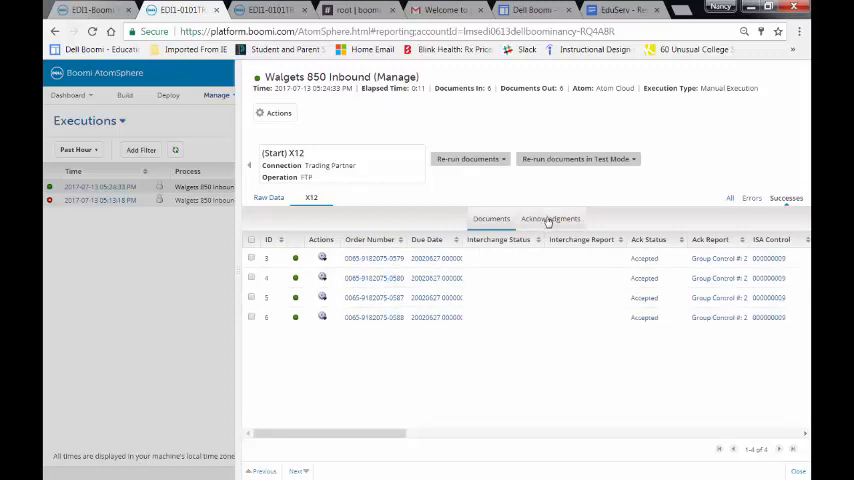
click(550, 218)
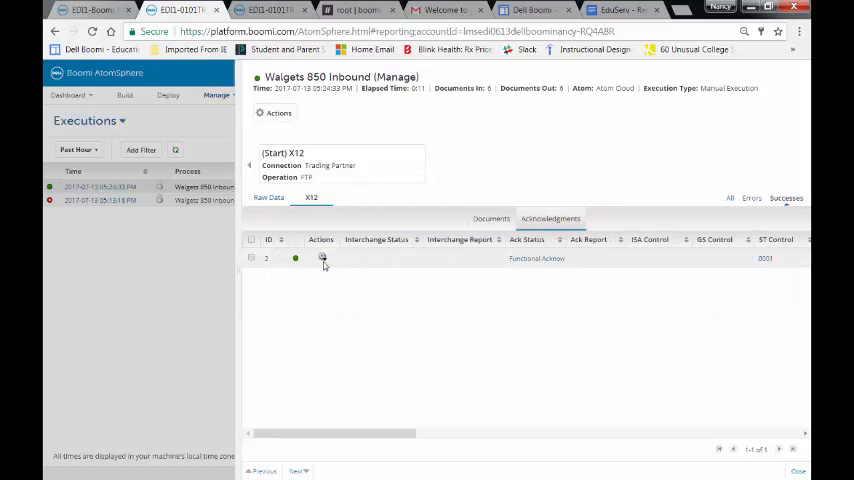
click(322, 258)
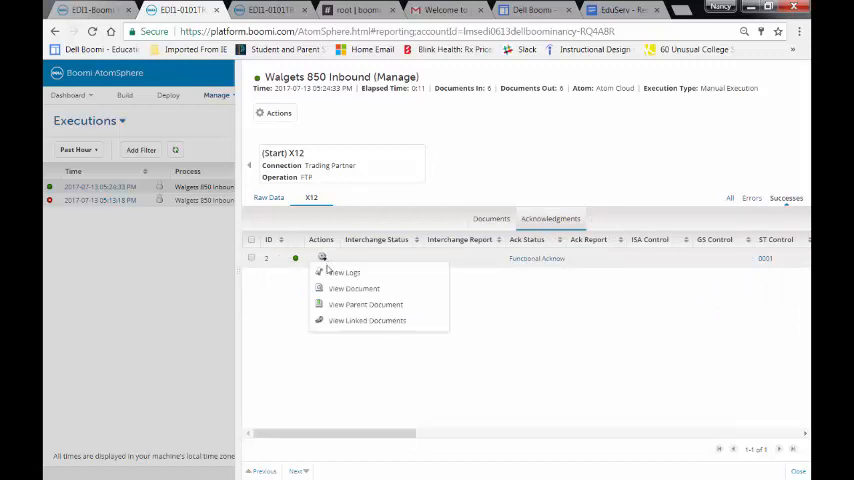
click(353, 288)
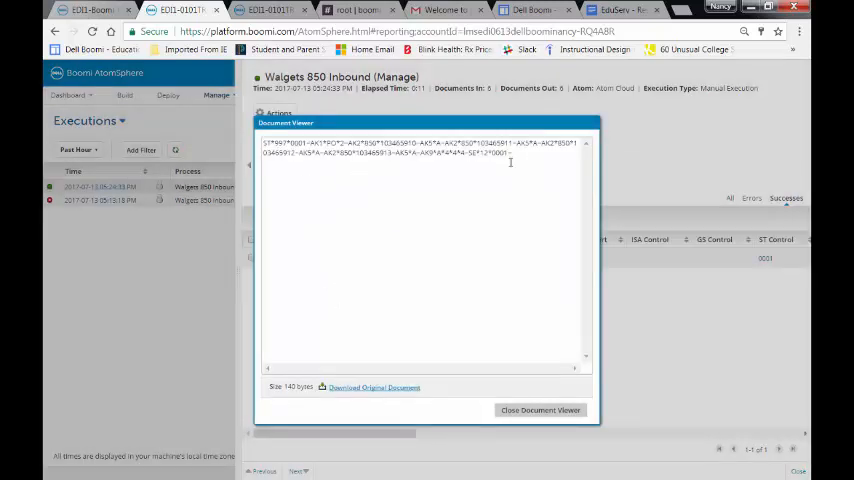
mouse_move(540, 410)
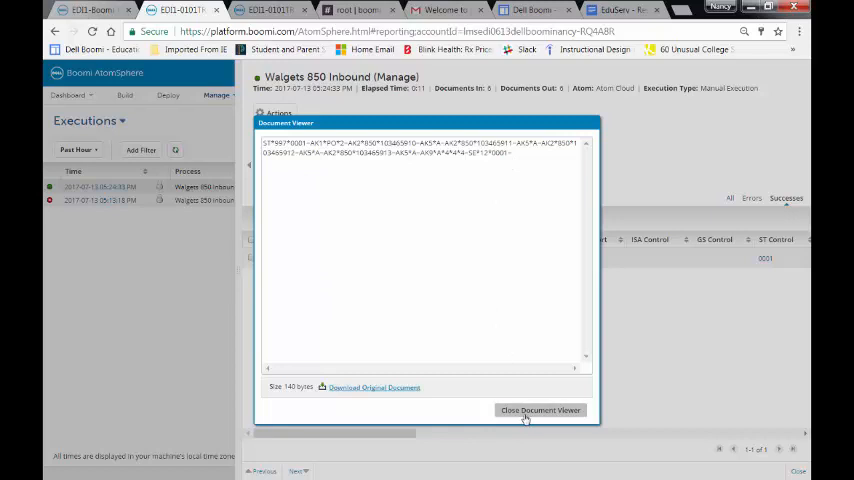
click(540, 410)
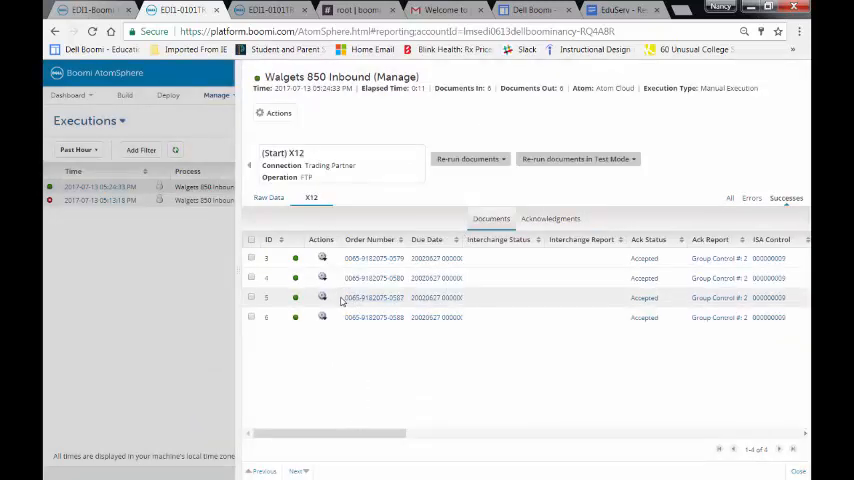
double_click(375, 297)
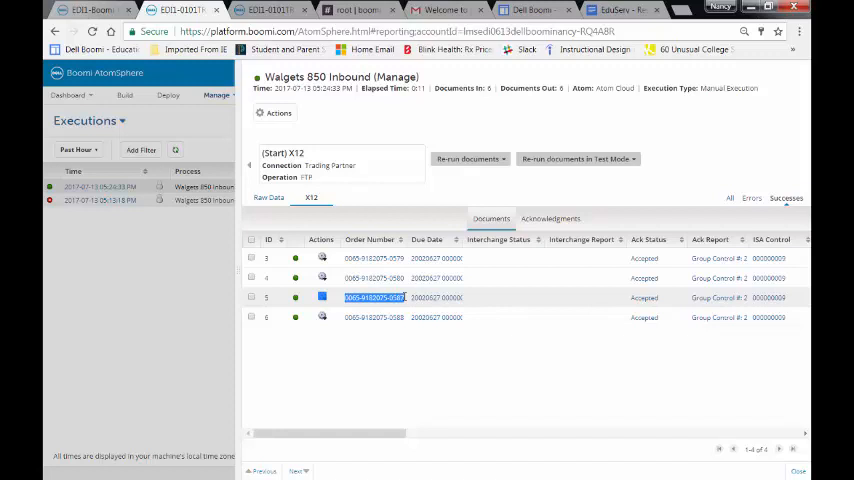
right_click(375, 297)
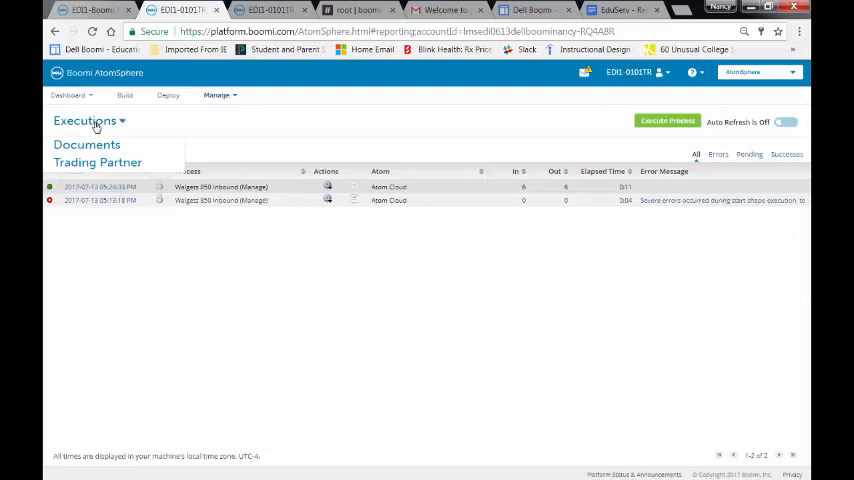
mouse_move(97, 162)
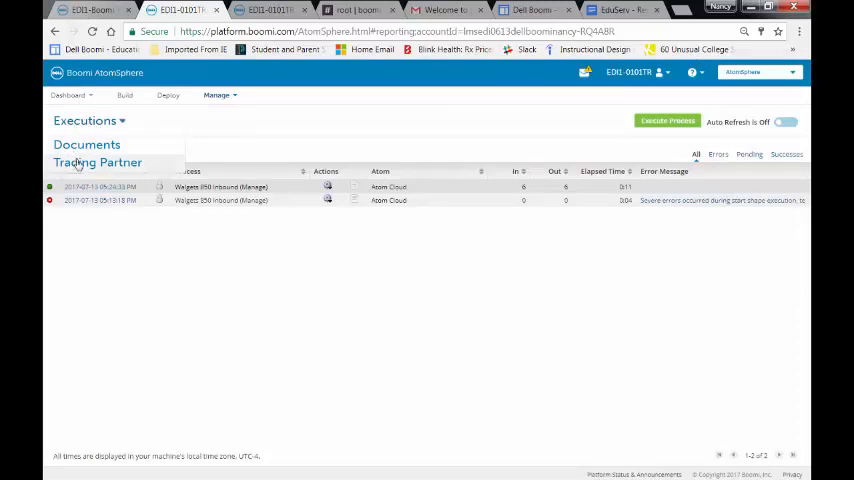
Switch to the Trading Partner view and bring up its filter categories.
click(97, 162)
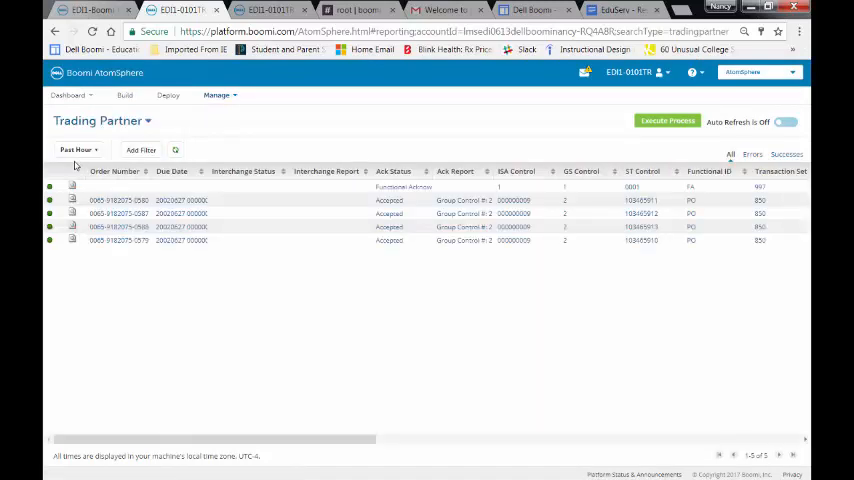
mouse_move(99, 193)
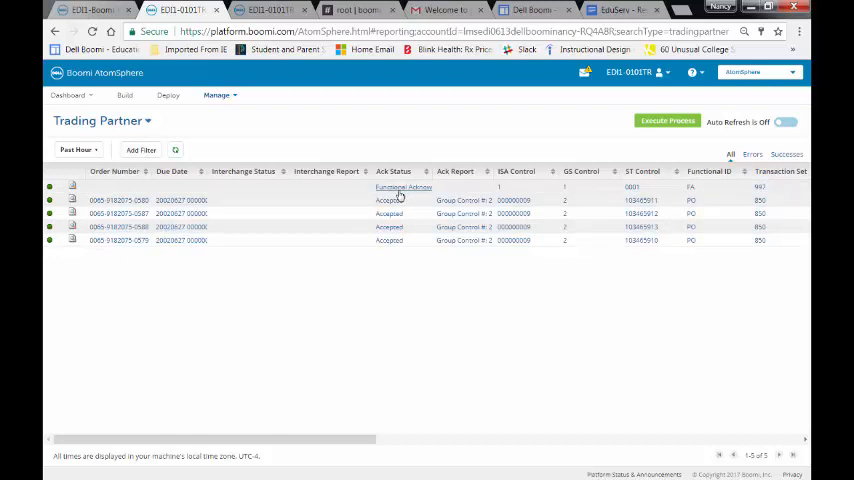
click(141, 149)
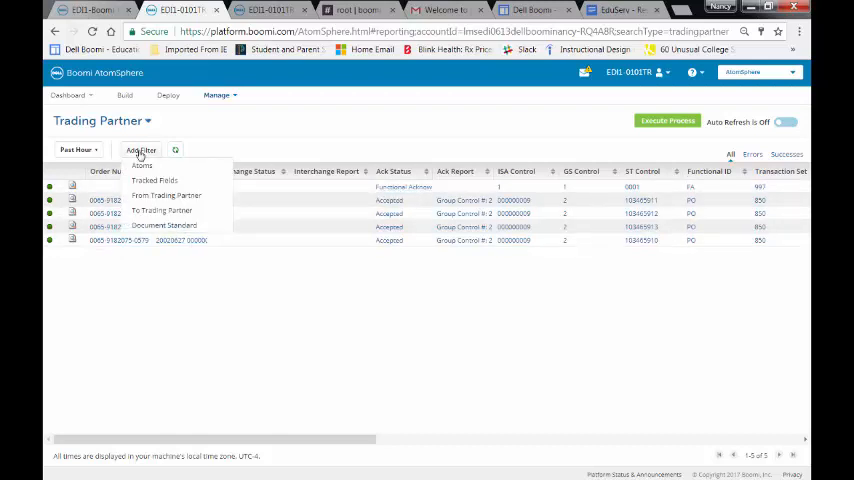
mouse_move(142, 166)
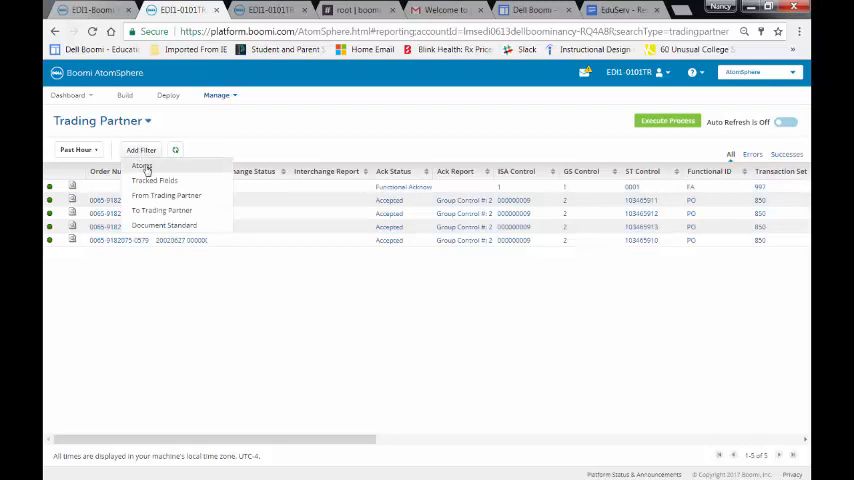
mouse_move(166, 195)
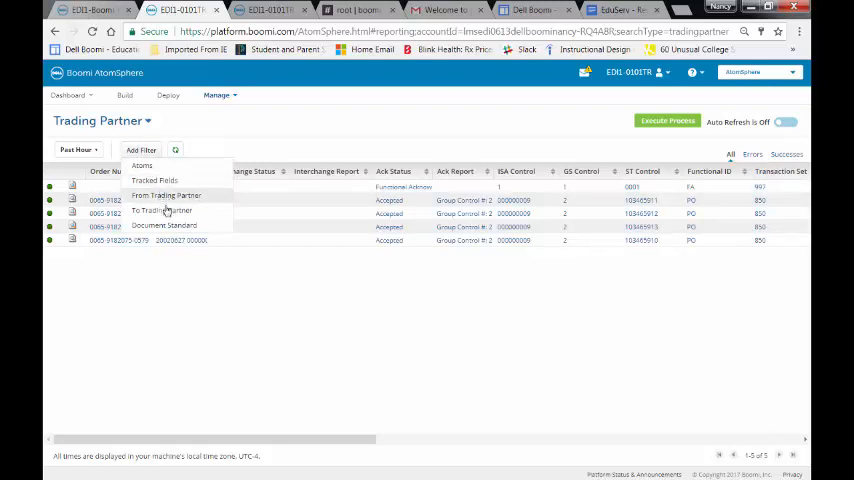
mouse_move(168, 229)
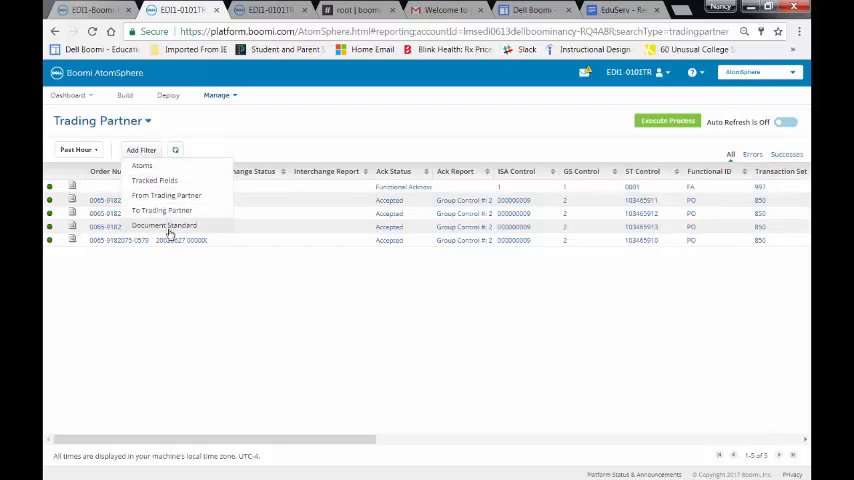
mouse_move(154, 180)
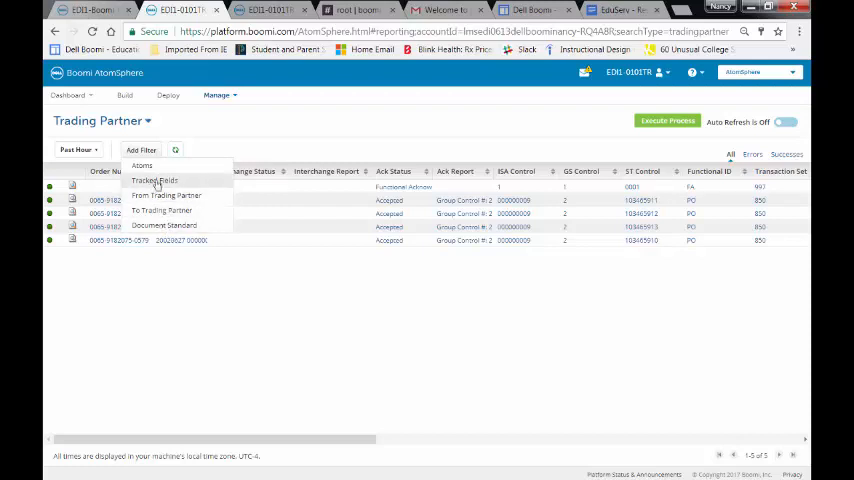
click(154, 180)
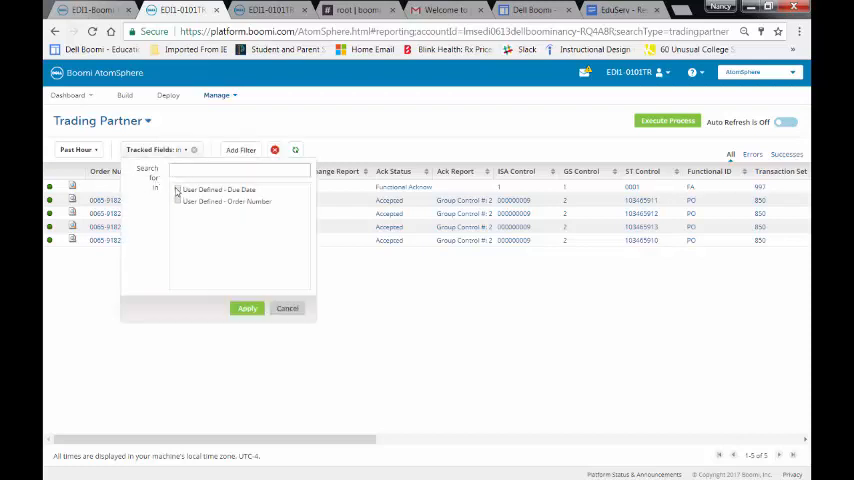
click(178, 201)
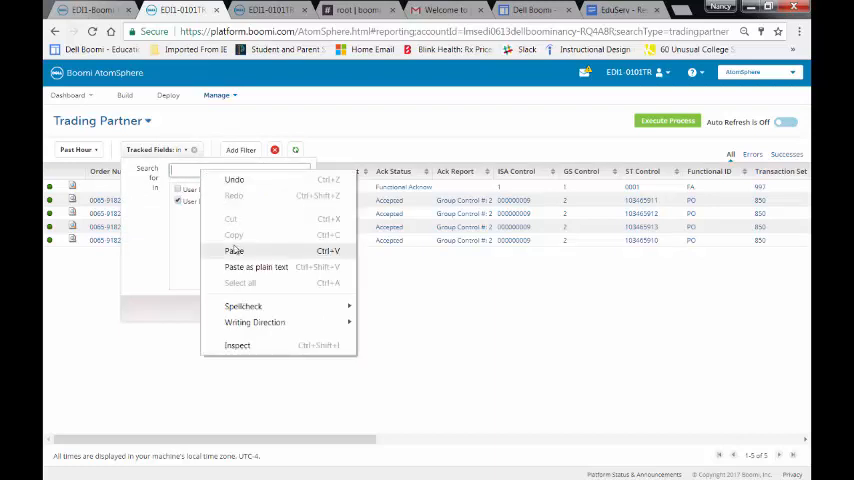
click(233, 250)
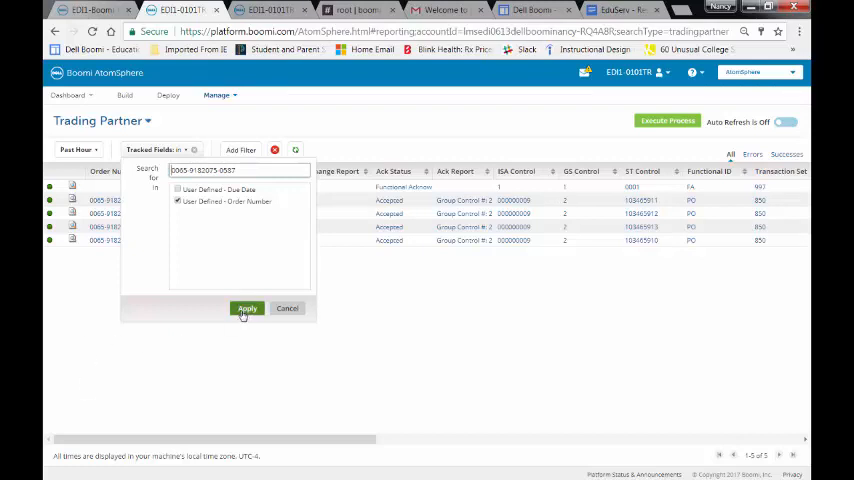
click(247, 308)
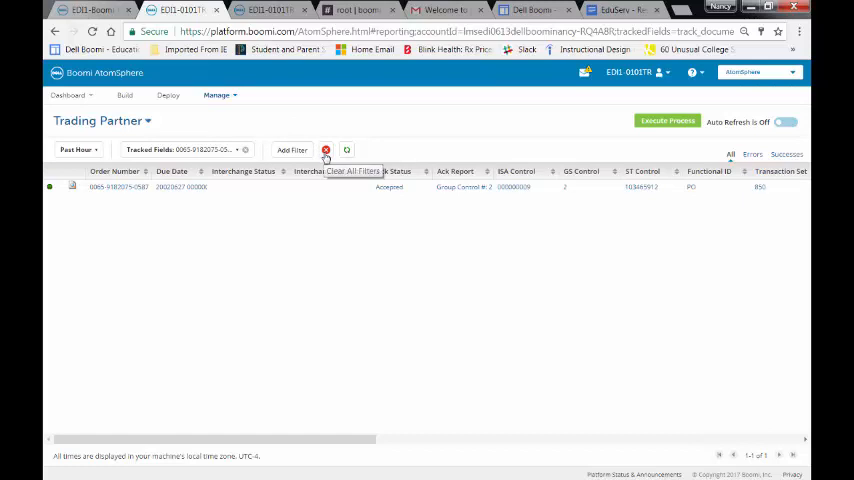
click(326, 150)
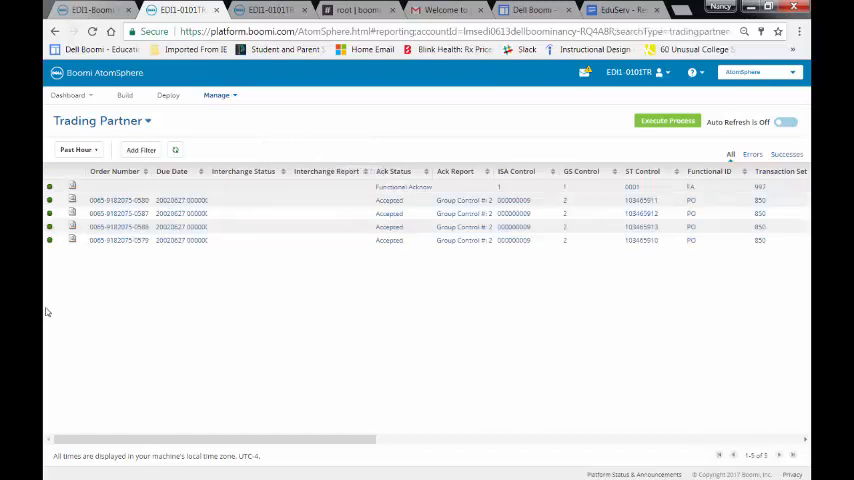